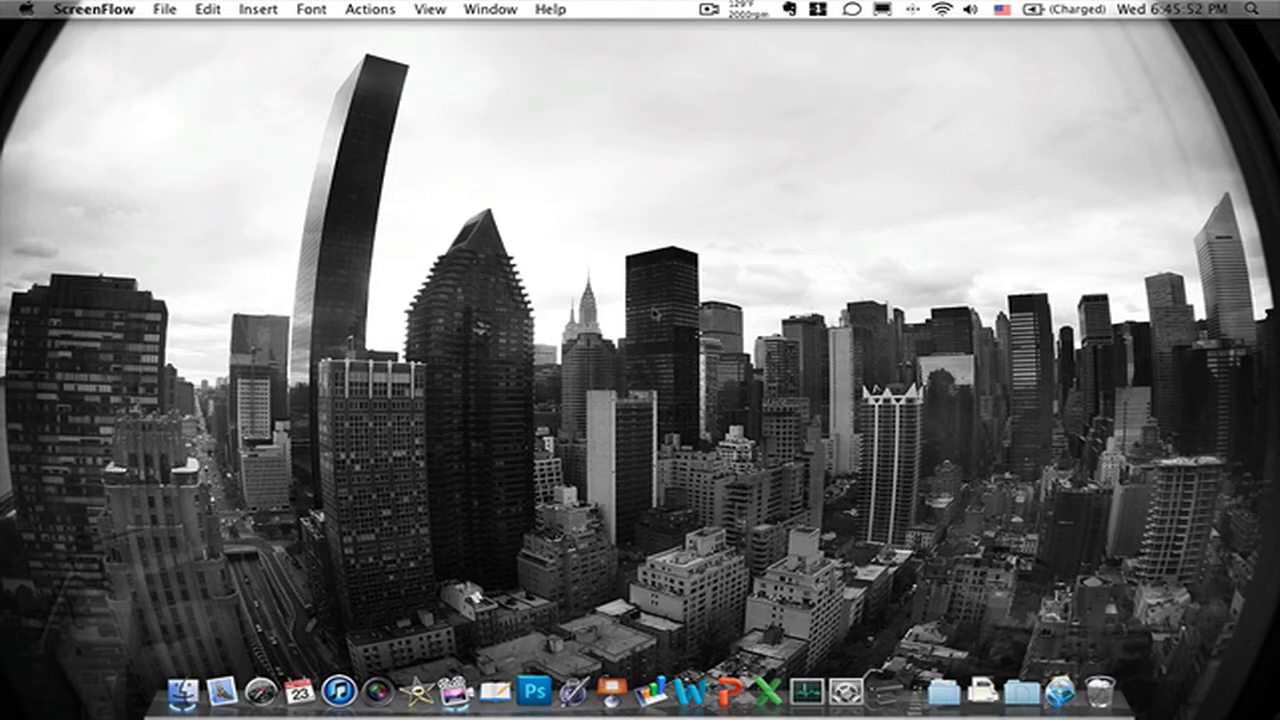
Search Alfred for 'app' to list matching applications including the App Store
{"action": "type", "text": "app"}
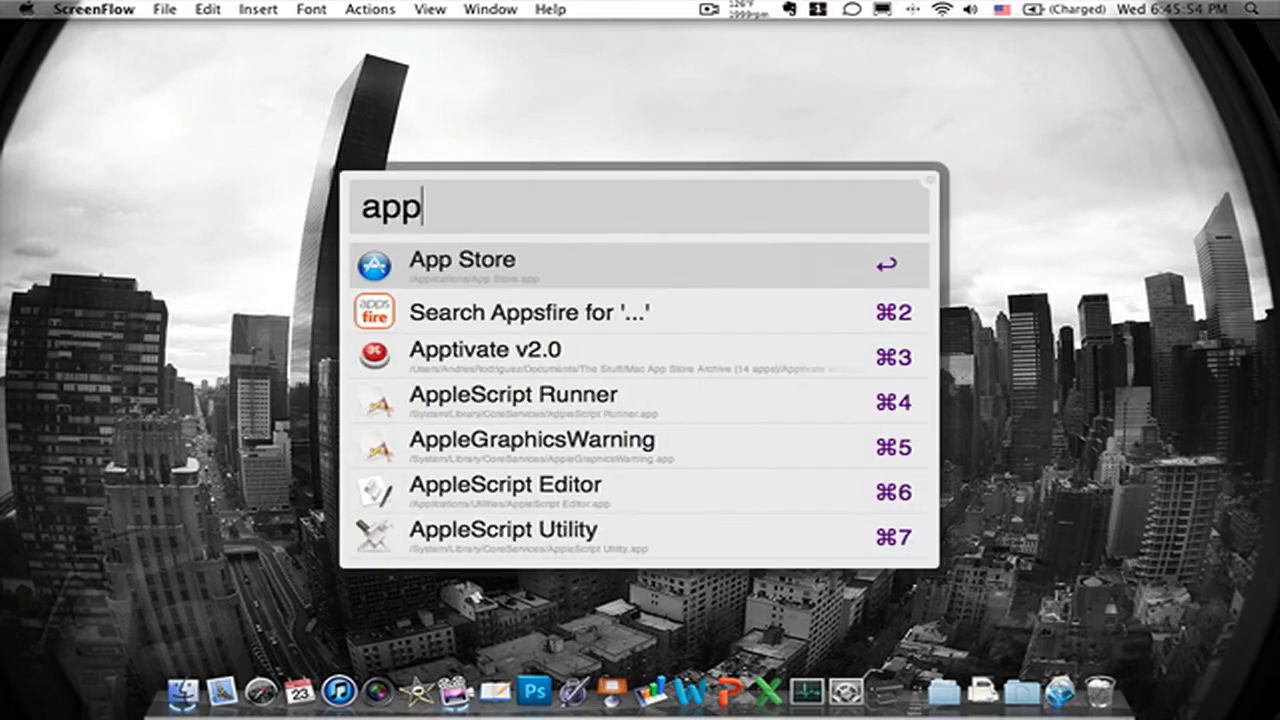
{"action": "key", "text": "Escape"}
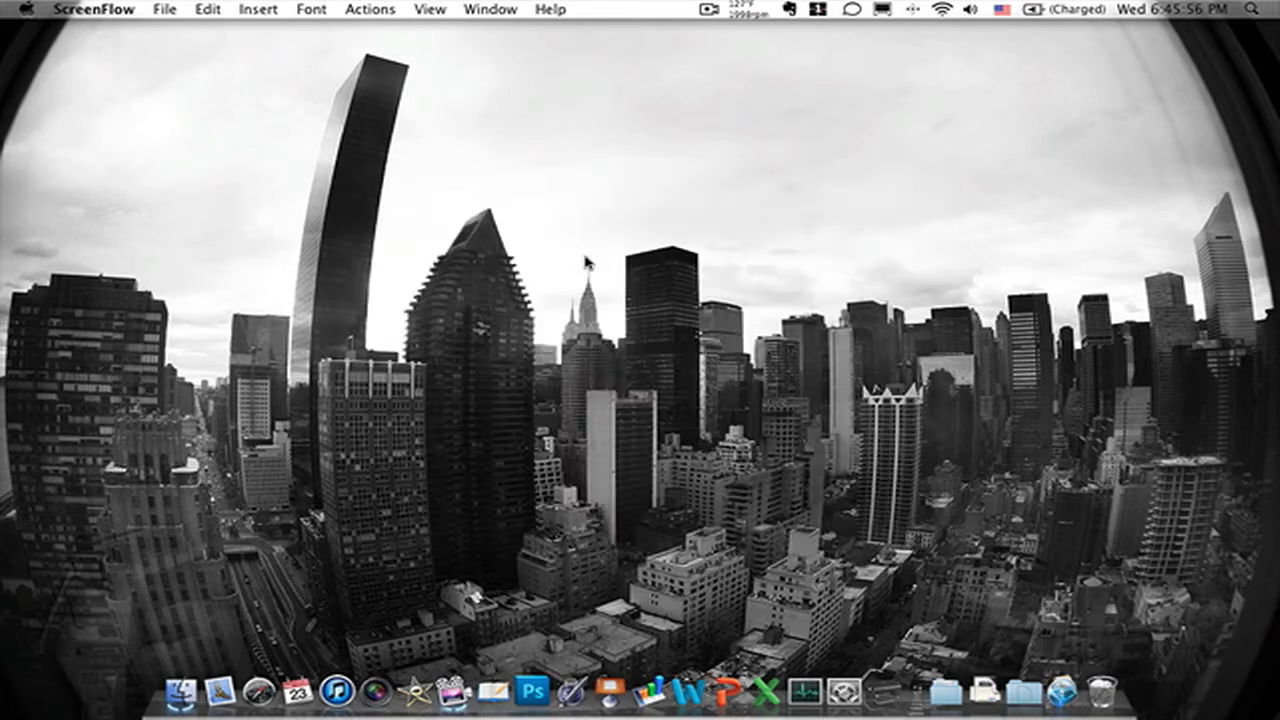
Search the App Store for 'al', pick the alfred suggestion, and scroll its product page
{"action": "left_click", "coordinate": [900, 691]}
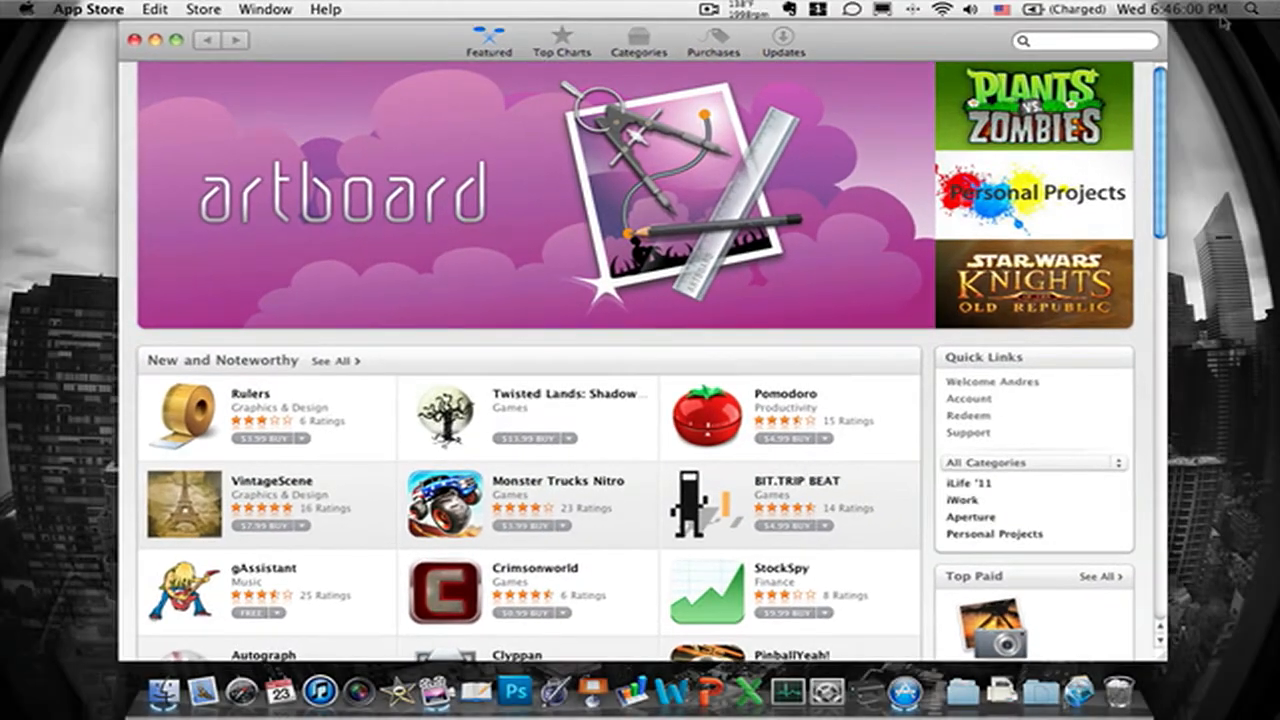
{"action": "type", "text": "al"}
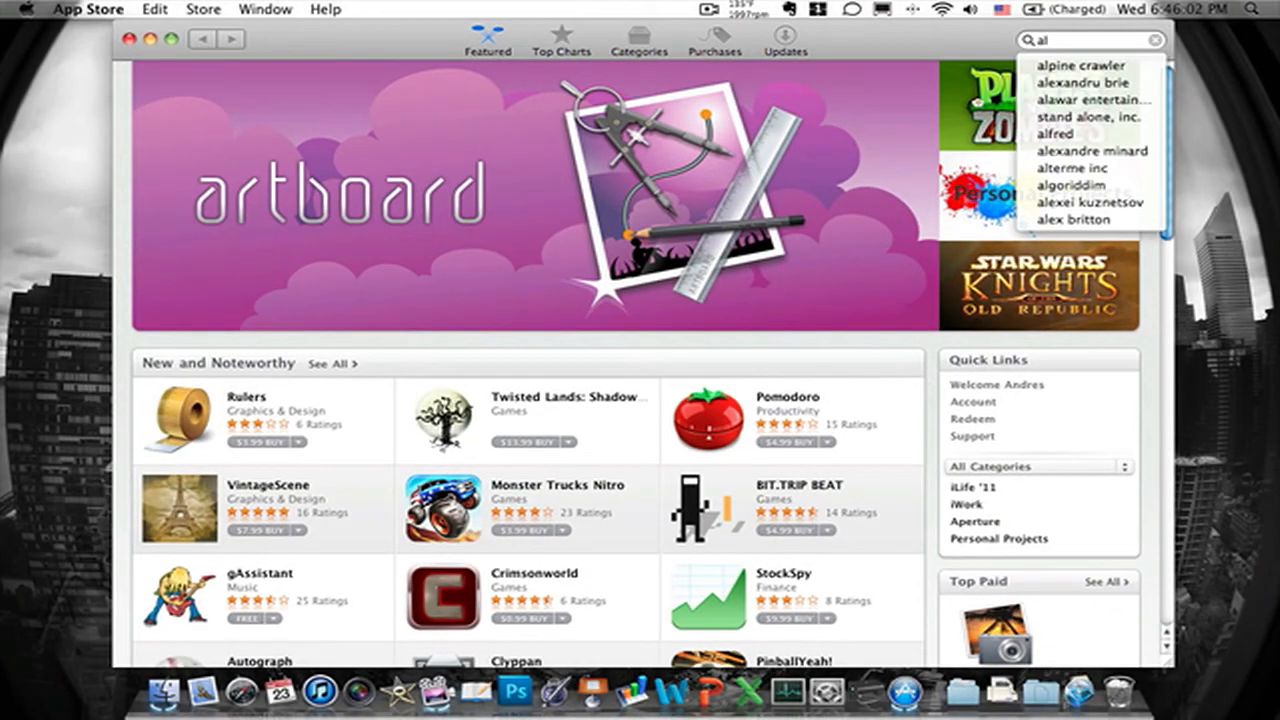
{"action": "left_click", "coordinate": [1055, 133]}
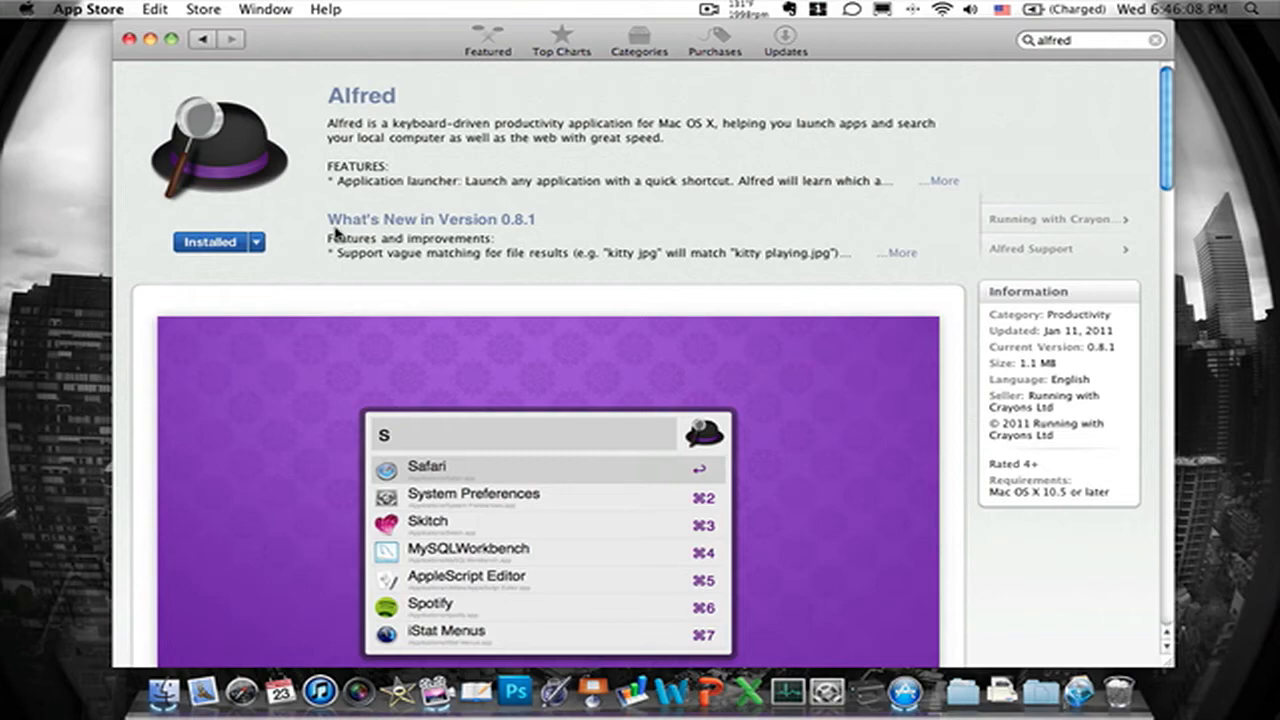
{"action": "mouse_move", "coordinate": [345, 213]}
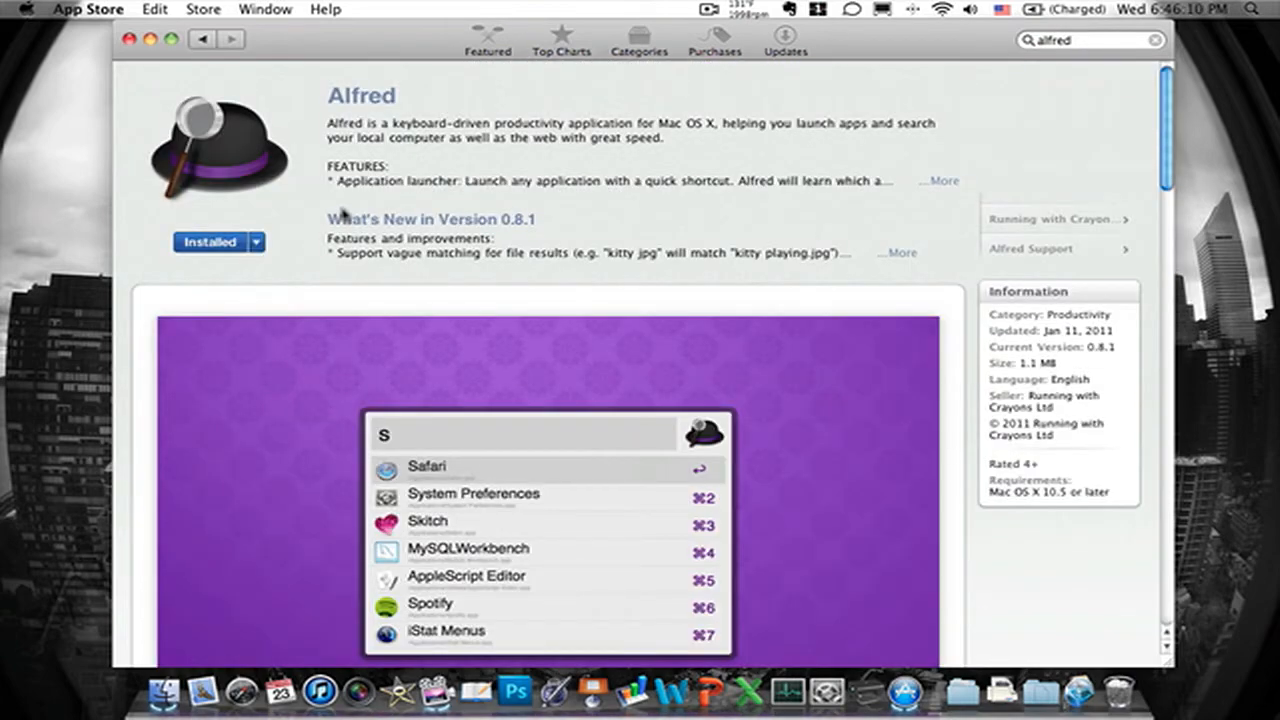
{"action": "mouse_move", "coordinate": [375, 212]}
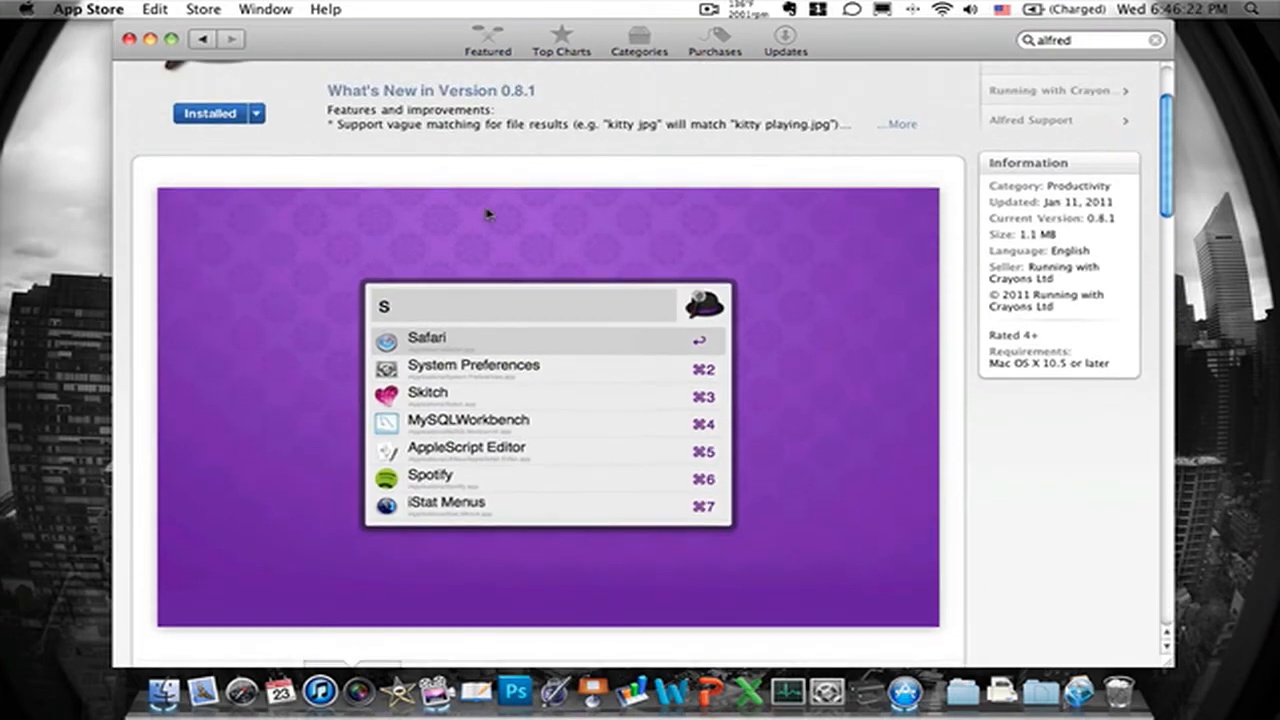
{"action": "scroll", "scroll_direction": "down", "scroll_amount": 3}
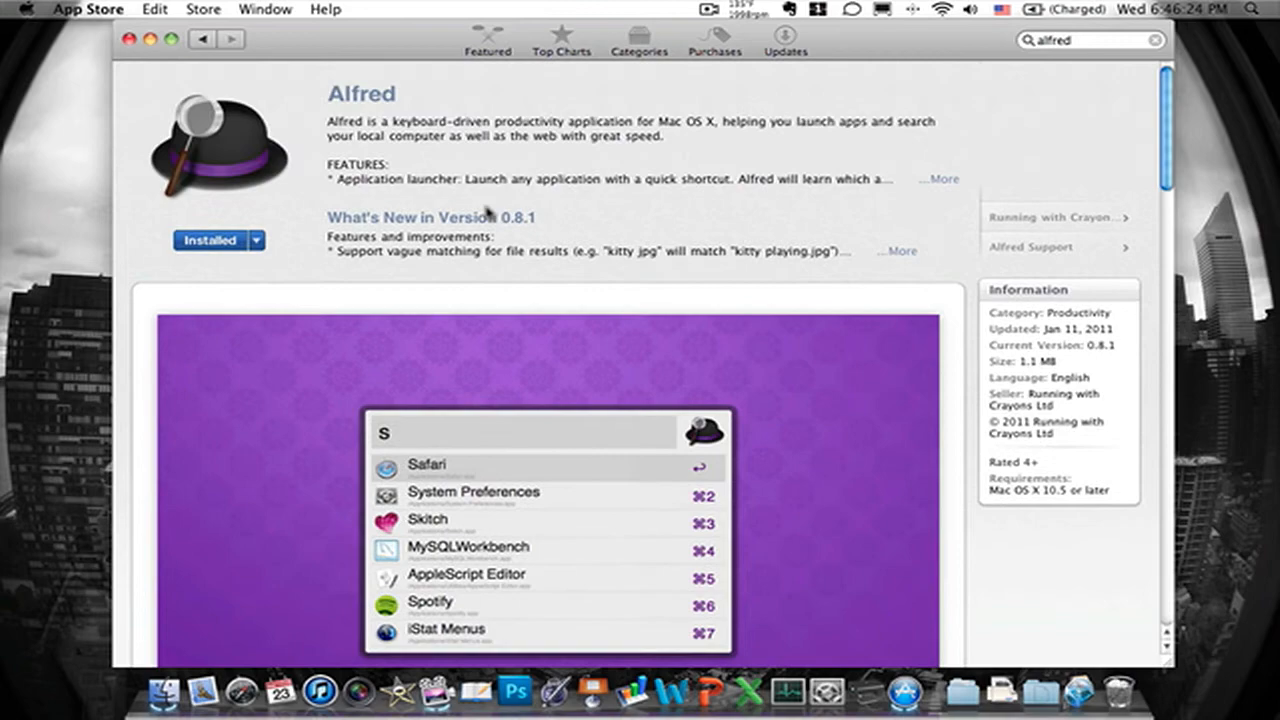
{"action": "mouse_move", "coordinate": [513, 237]}
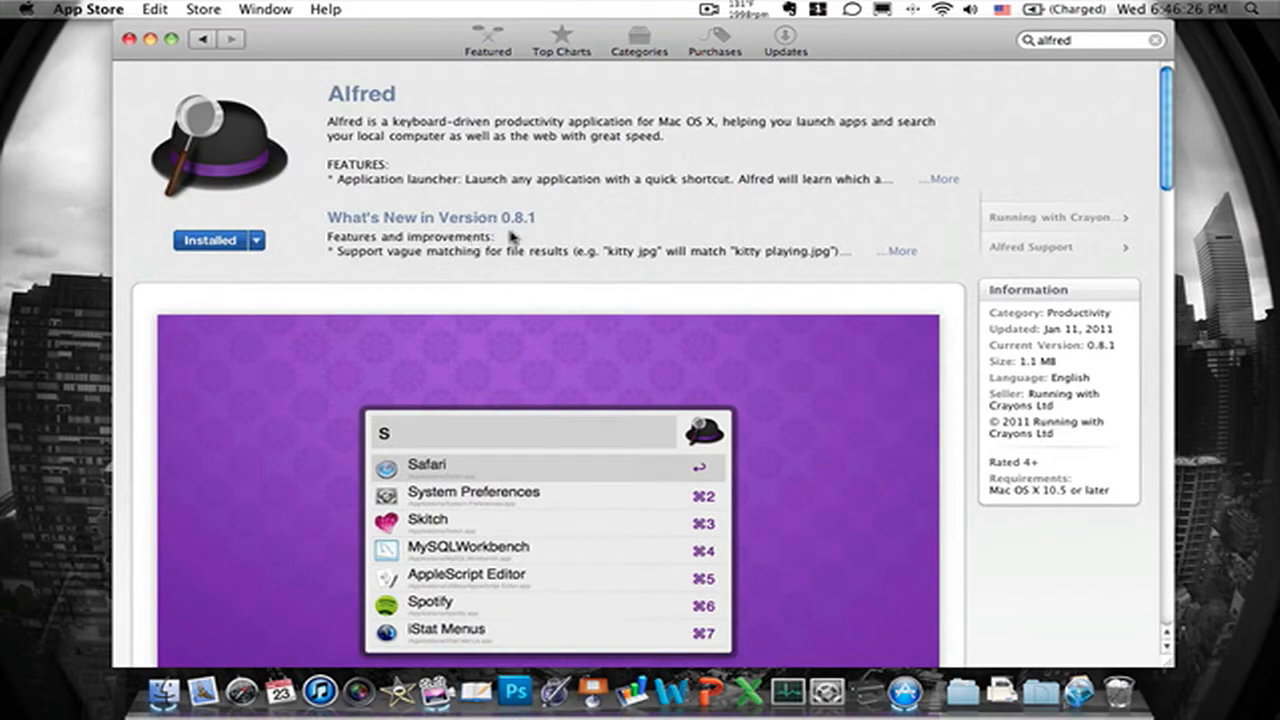
{"action": "mouse_move", "coordinate": [520, 287]}
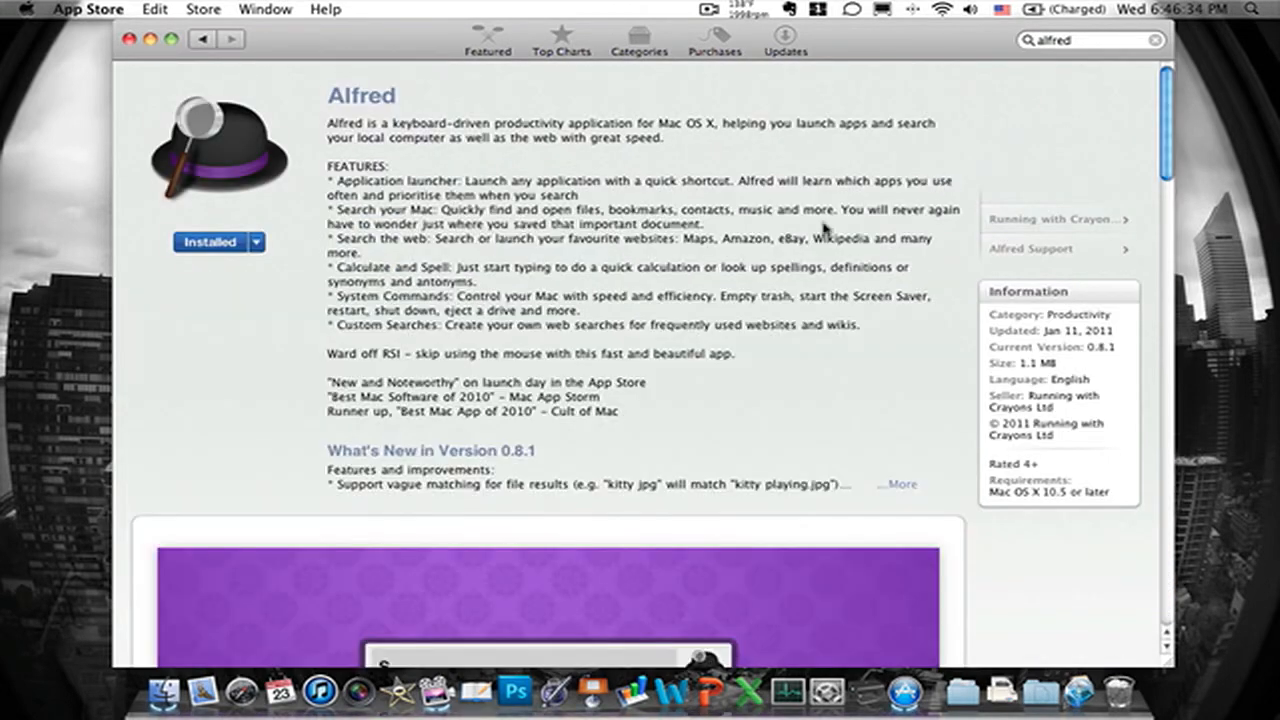
{"action": "scroll", "scroll_direction": "down", "scroll_amount": 3}
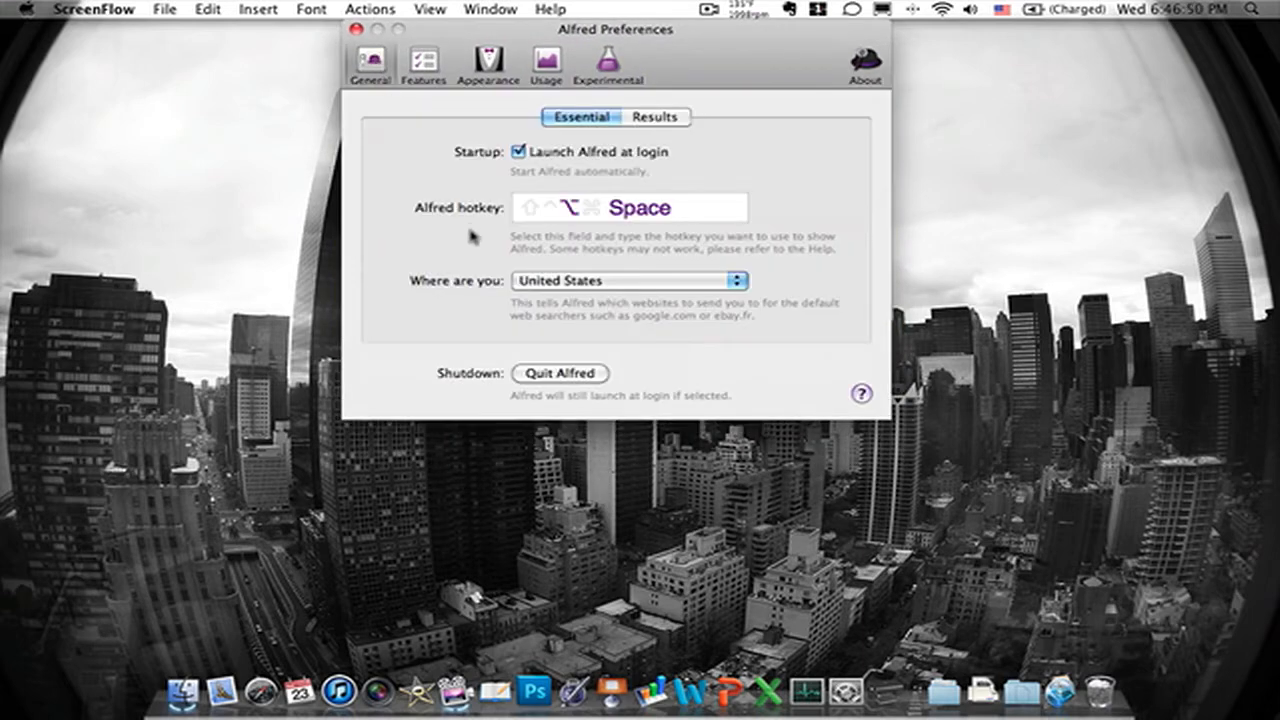
{"action": "mouse_move", "coordinate": [455, 213]}
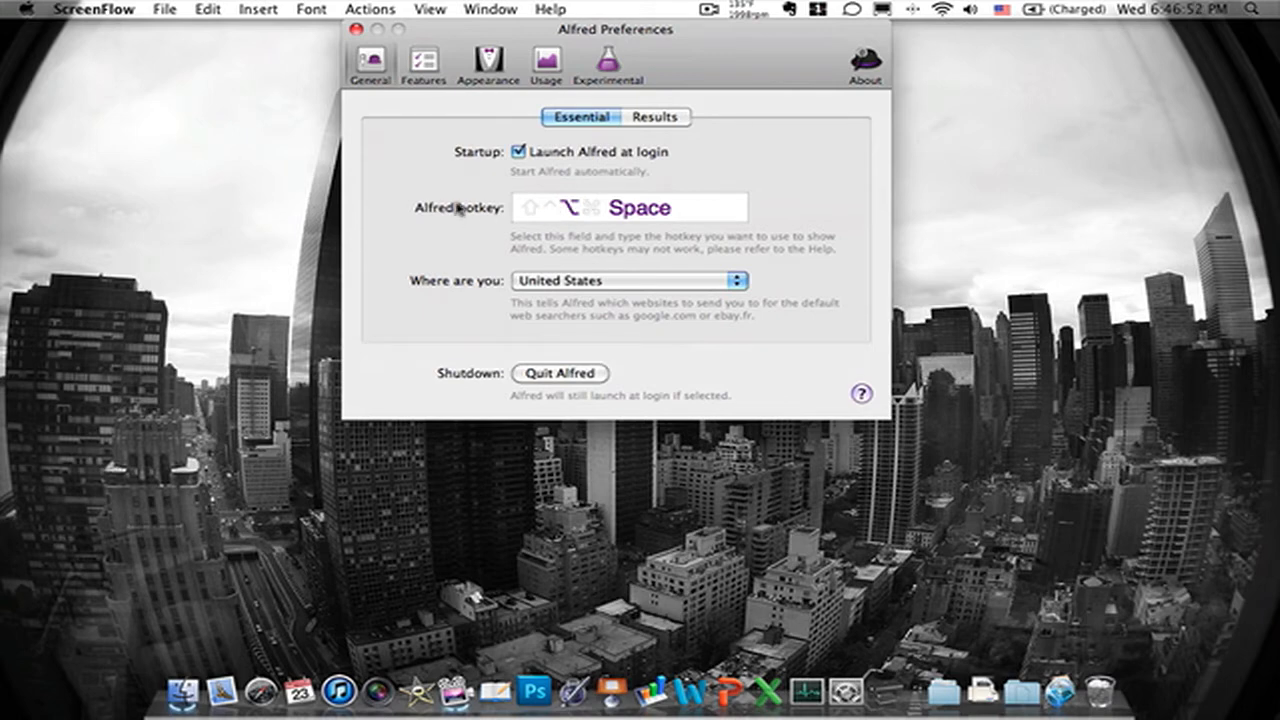
{"action": "mouse_move", "coordinate": [640, 222]}
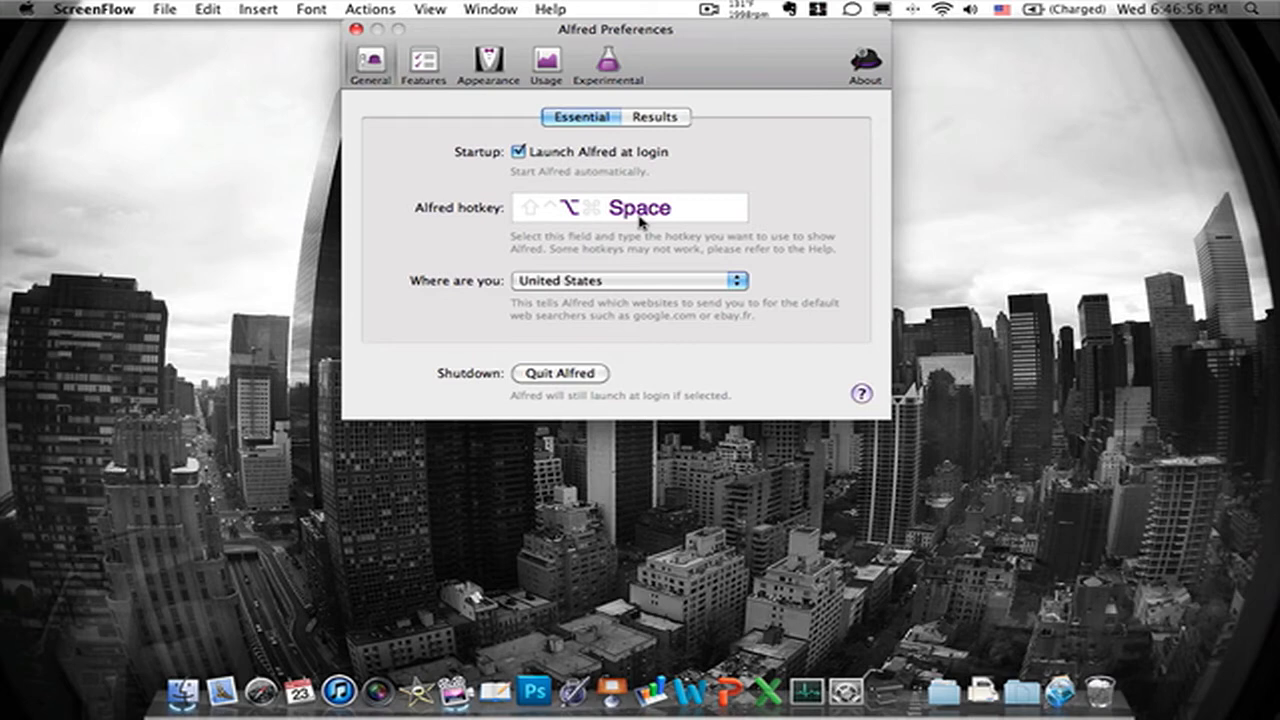
Select the Alfred hotkey field, then summon and dismiss the empty Alfred search window
{"action": "left_click", "coordinate": [628, 207]}
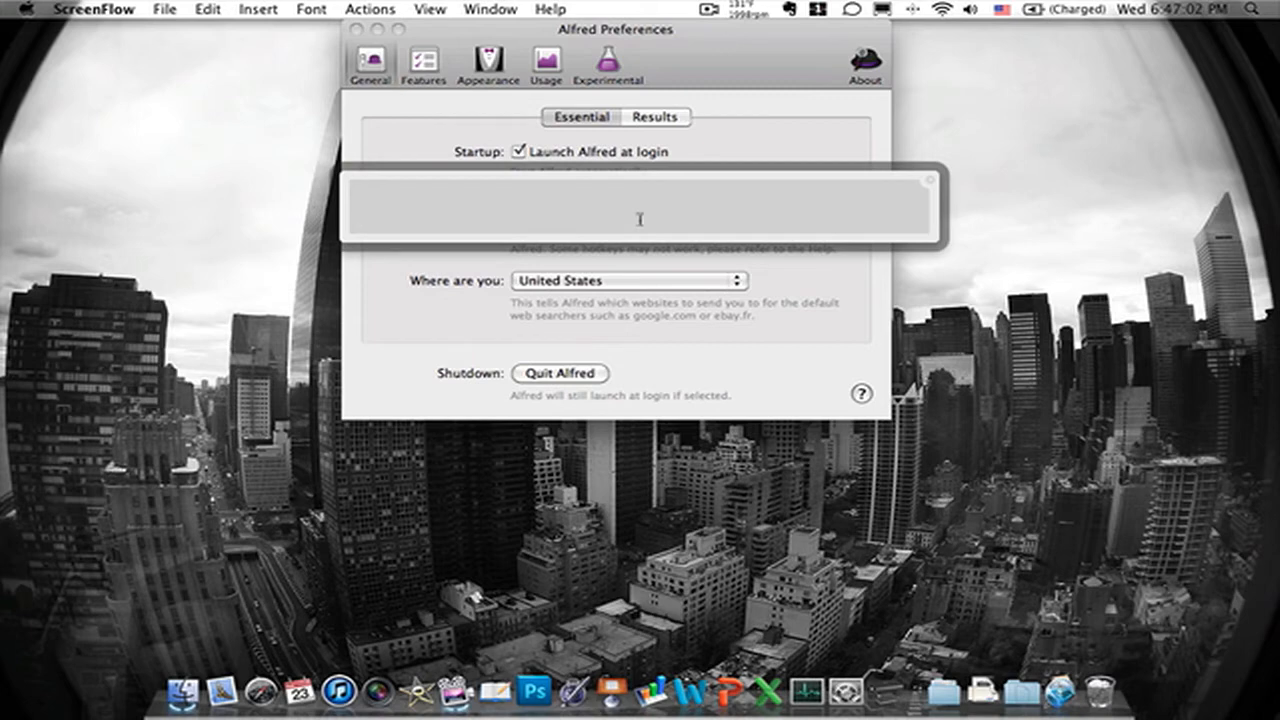
{"action": "left_click", "coordinate": [630, 205]}
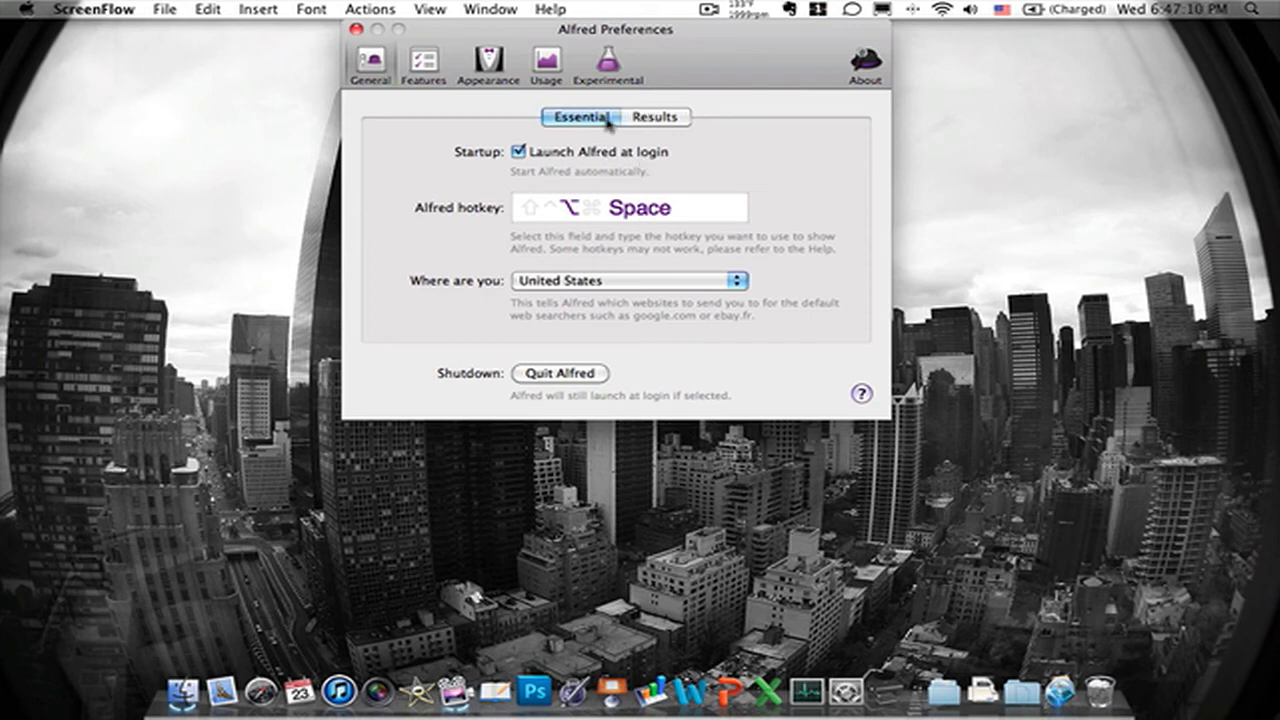
Browse Features to Calculator and System Commands, then search 'lock' to show the Lock command
{"action": "left_click", "coordinate": [654, 117]}
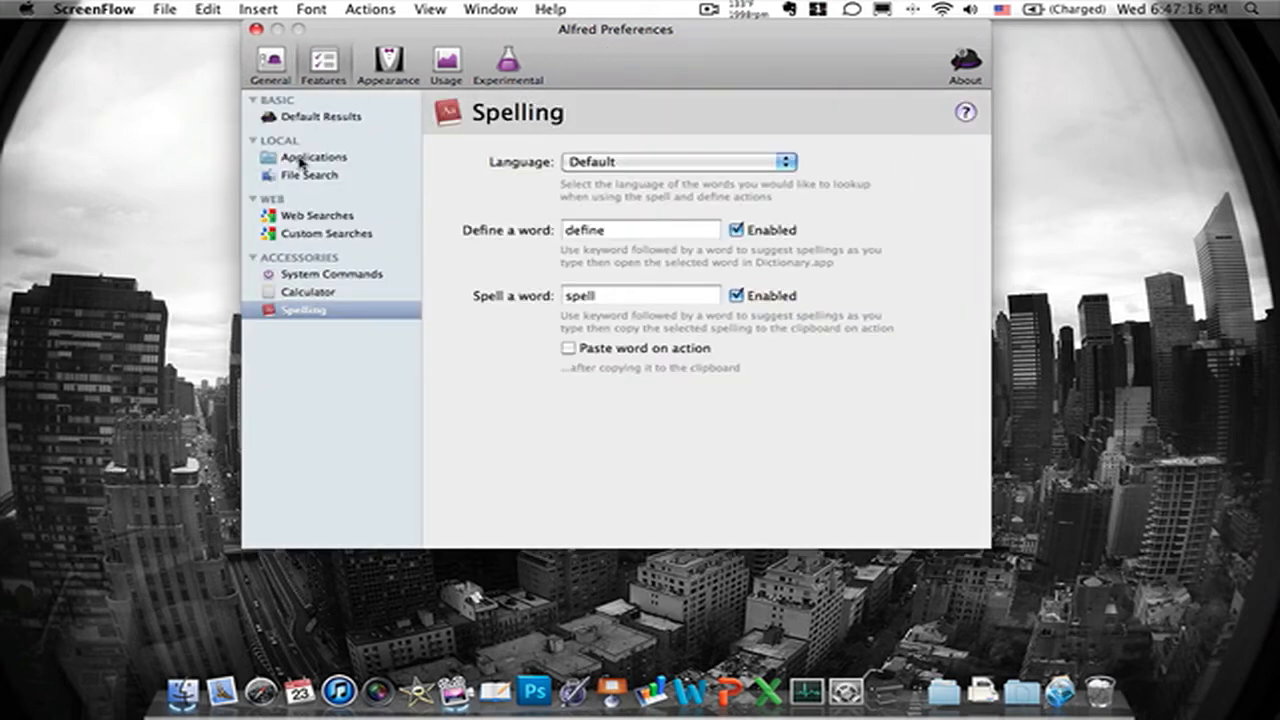
{"action": "mouse_move", "coordinate": [505, 234]}
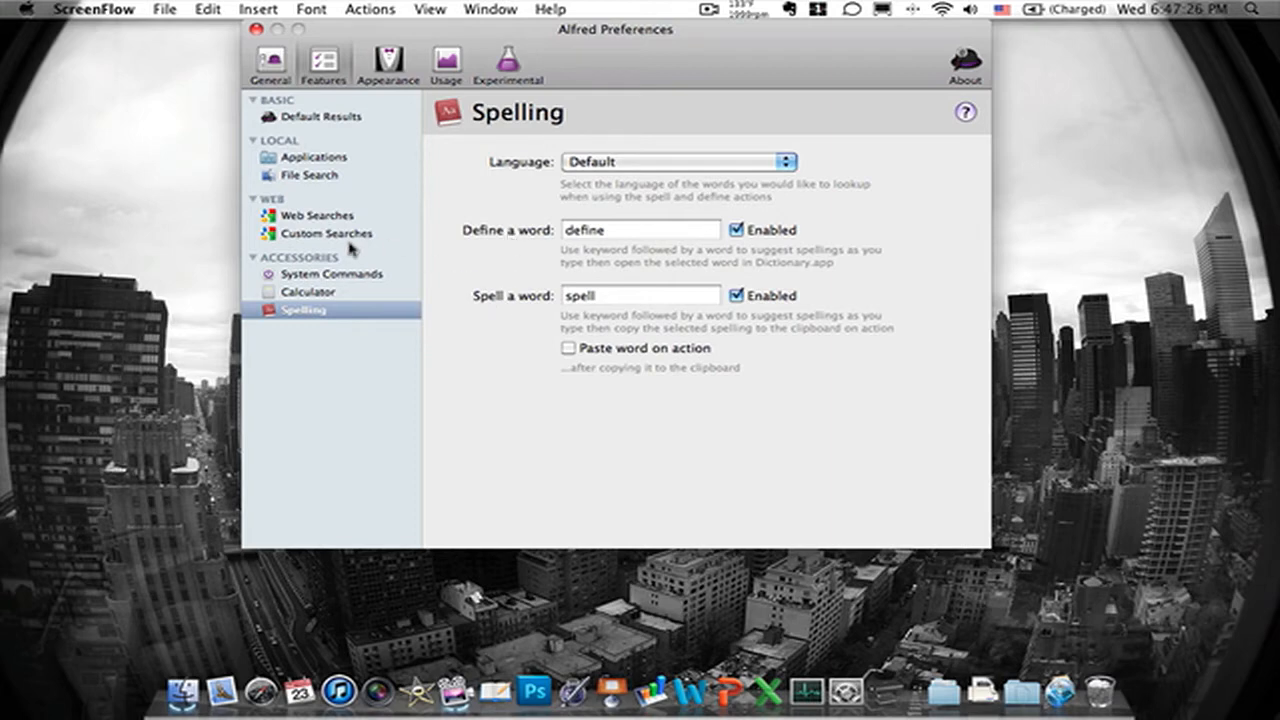
{"action": "left_click", "coordinate": [310, 291]}
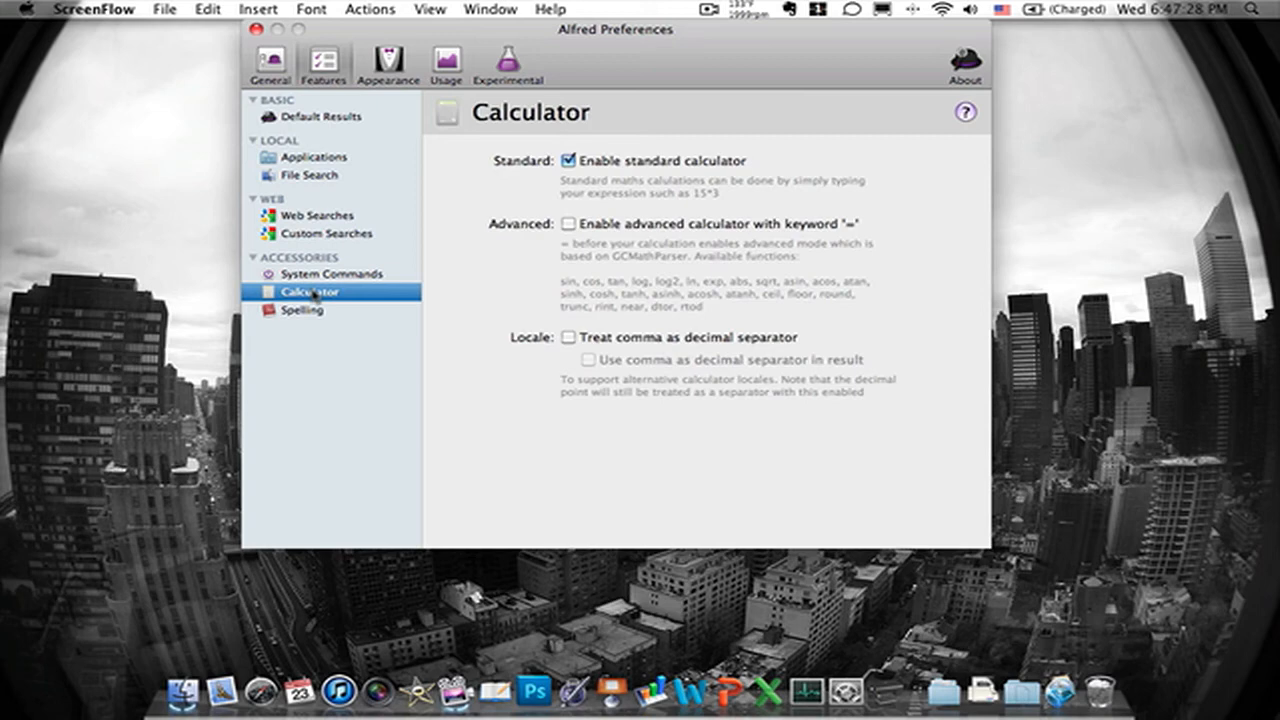
{"action": "left_click", "coordinate": [329, 274]}
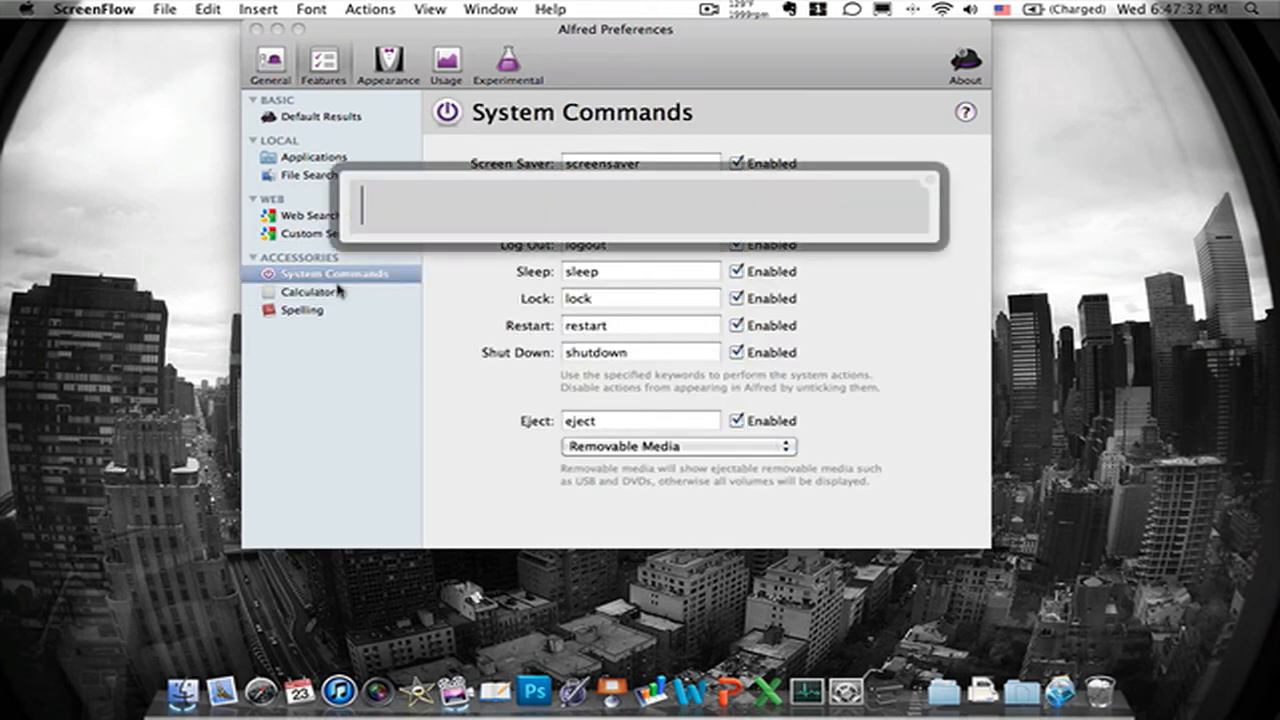
{"action": "type", "text": "lock"}
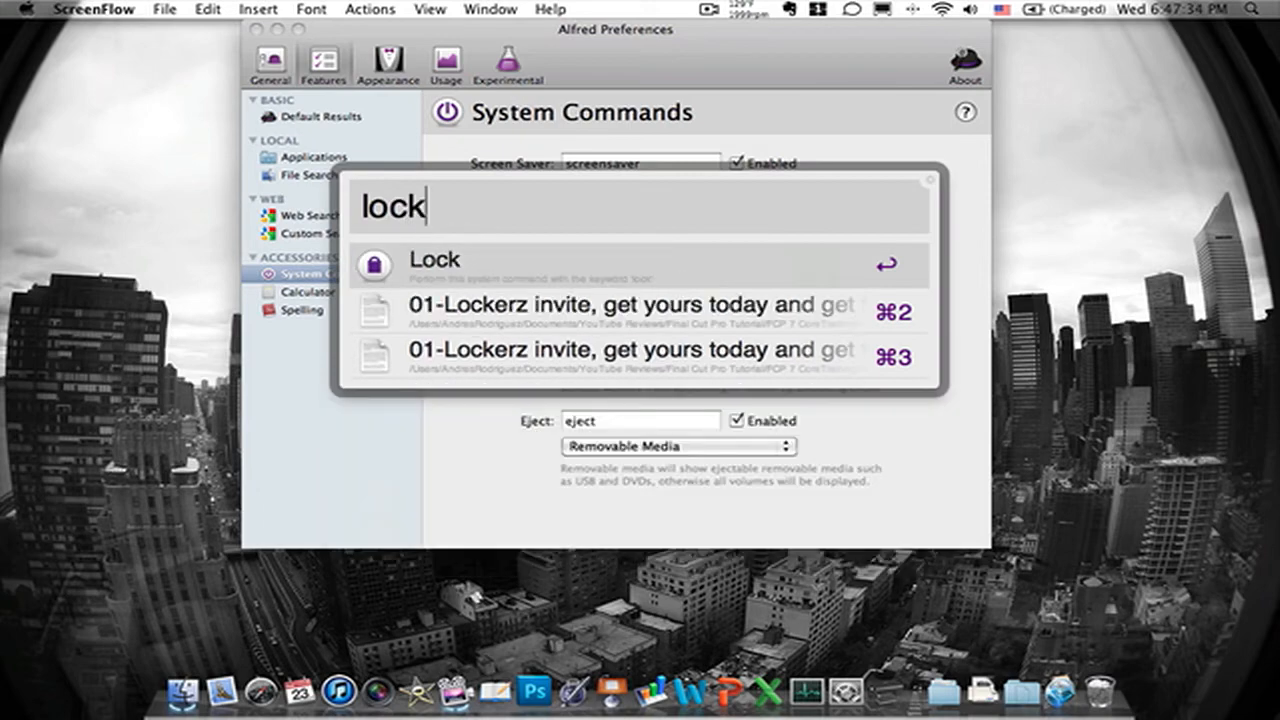
{"action": "key", "text": "backspace"}
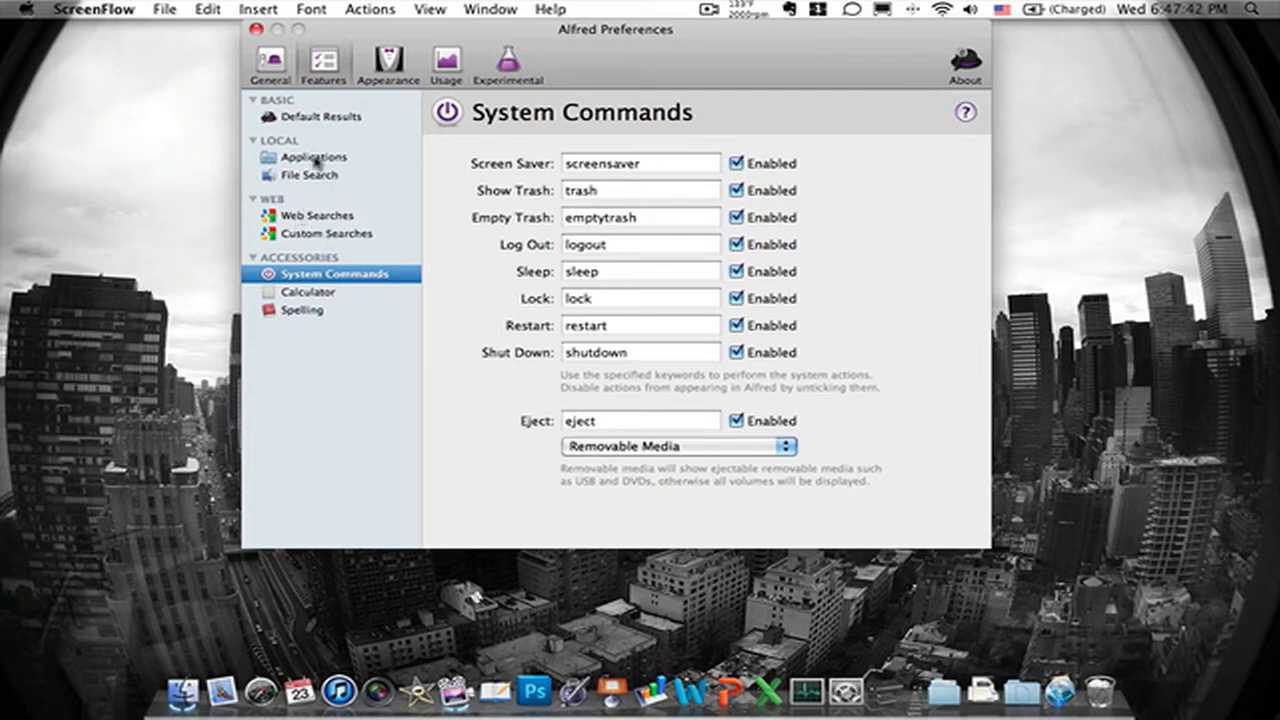
Go through Applications to Default Results and click two of its Show options
{"action": "left_click", "coordinate": [321, 116]}
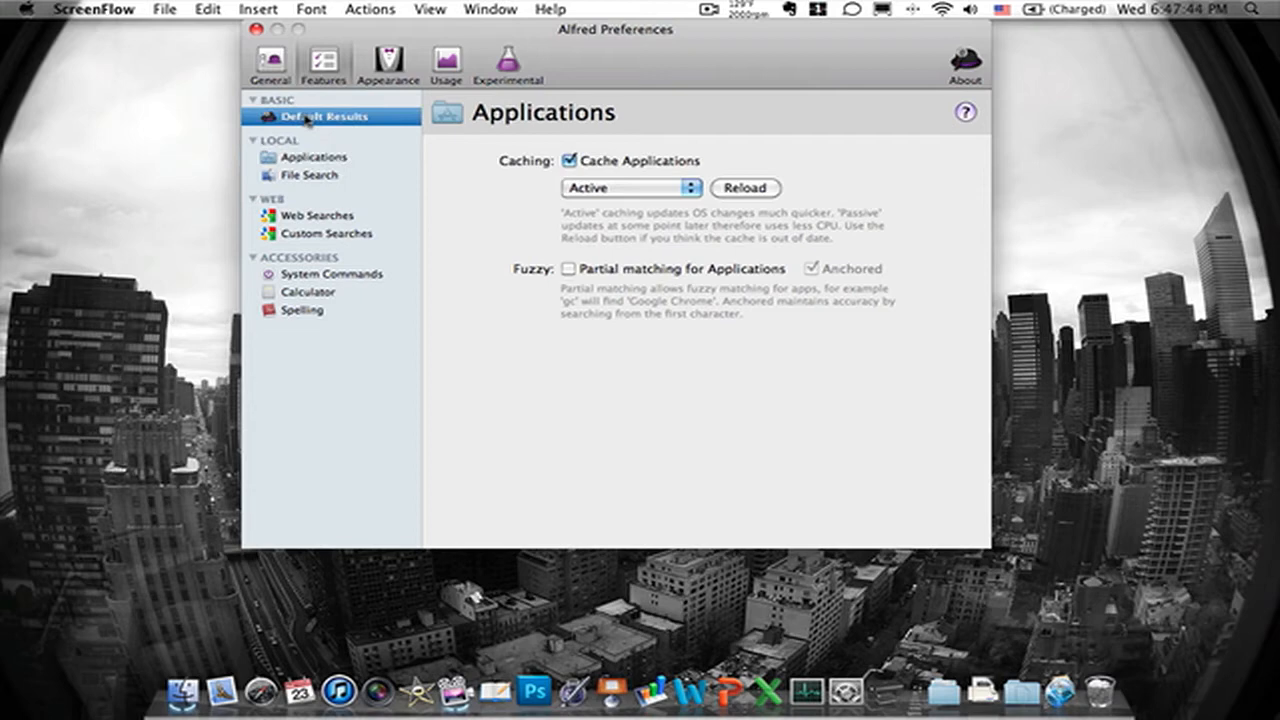
{"action": "left_click", "coordinate": [321, 116]}
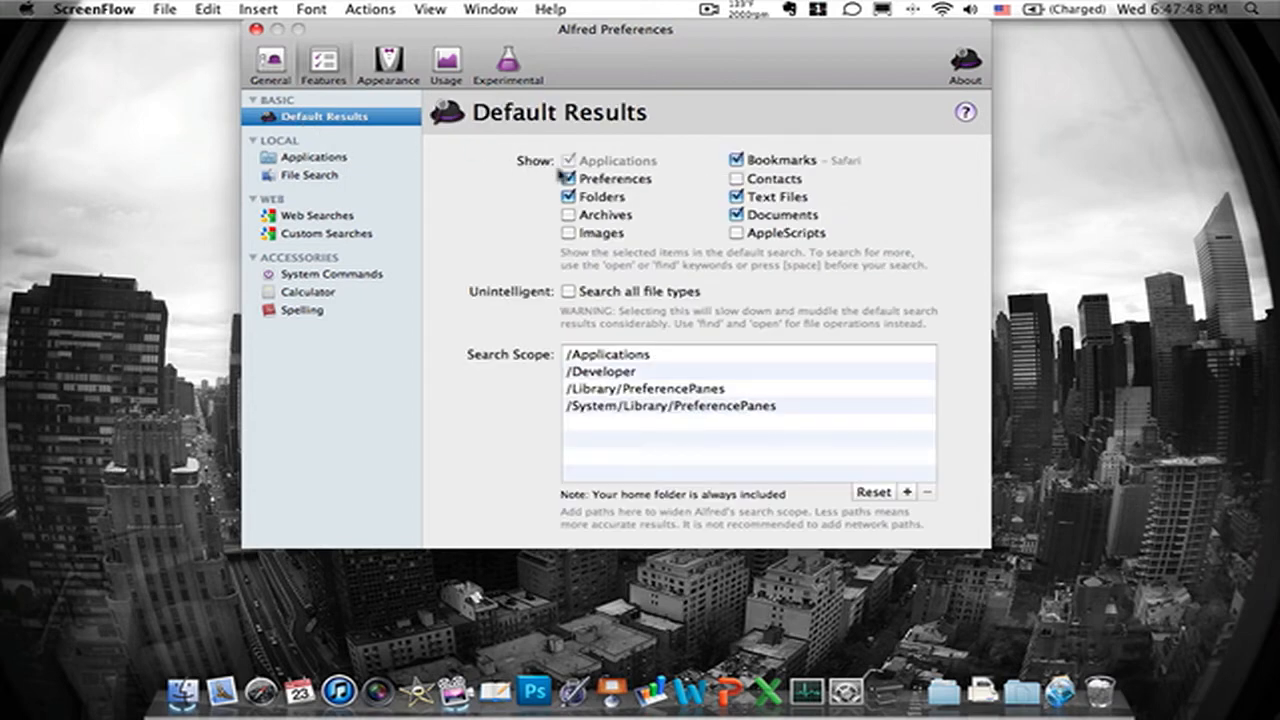
{"action": "left_click", "coordinate": [568, 178]}
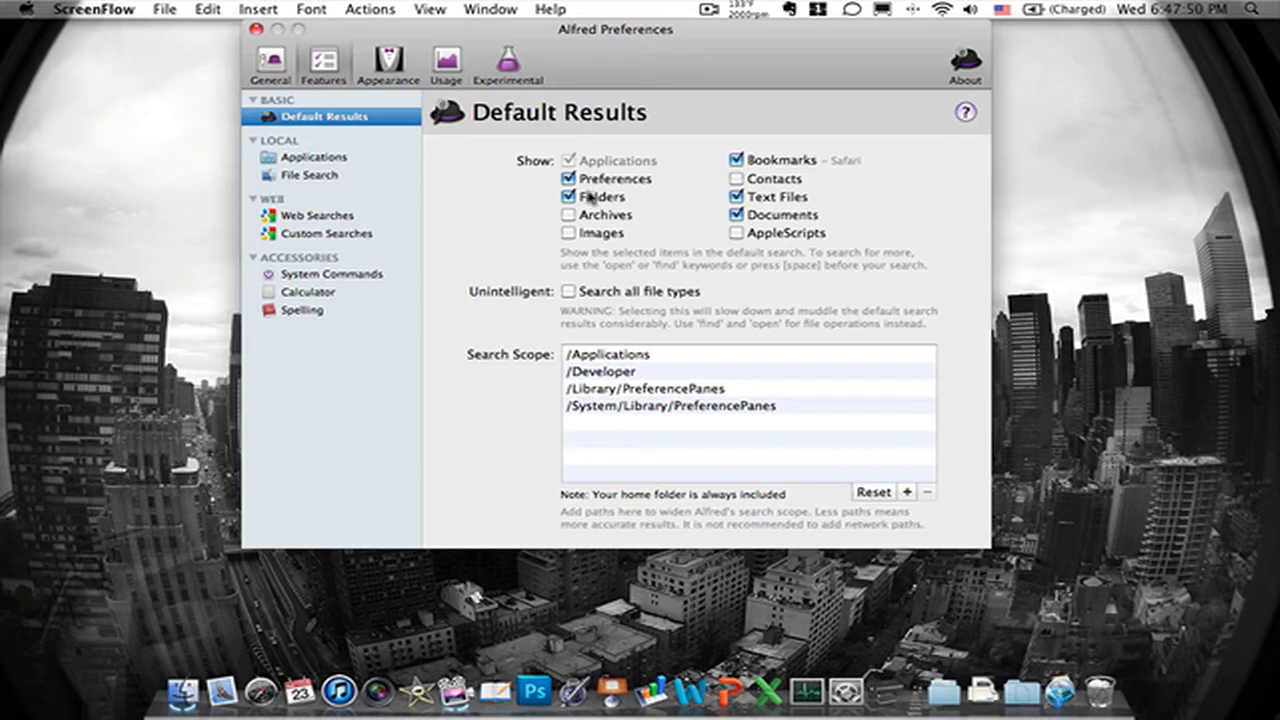
{"action": "left_click", "coordinate": [569, 196]}
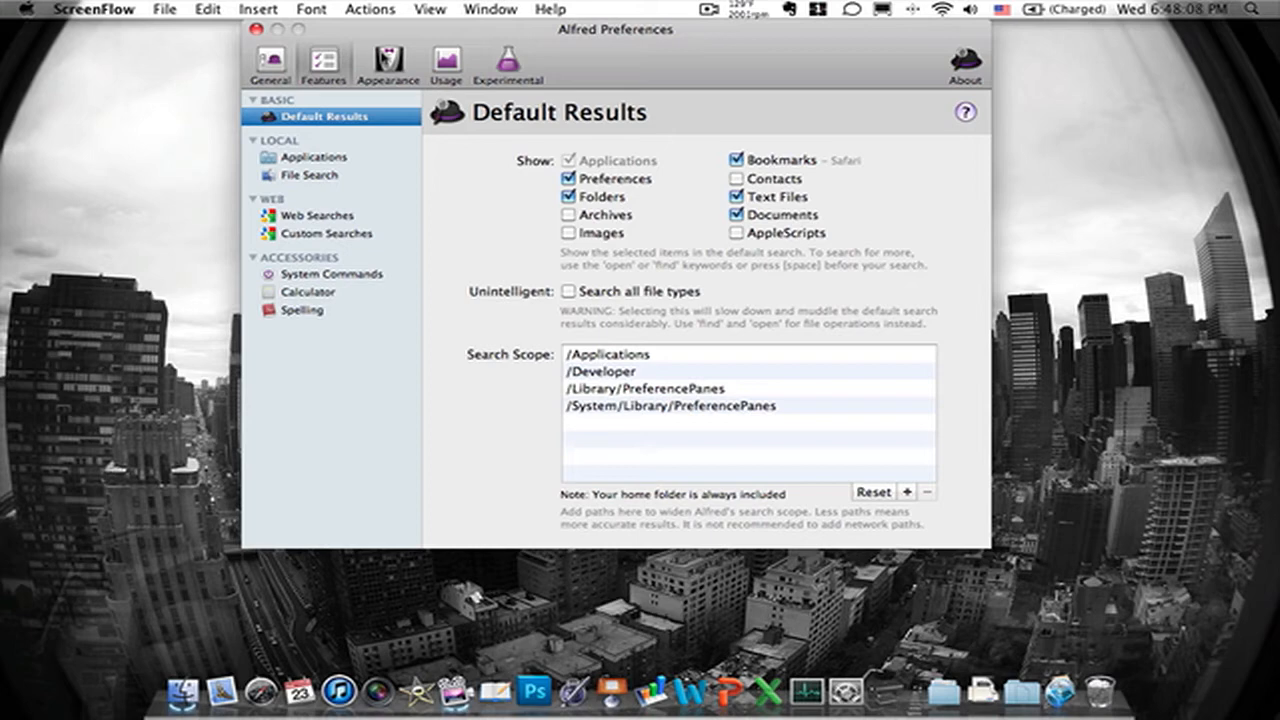
Toggle the Hide hat, prefs cog and menu bar icon options, then view the Light colour scheme
{"action": "left_click", "coordinate": [269, 62]}
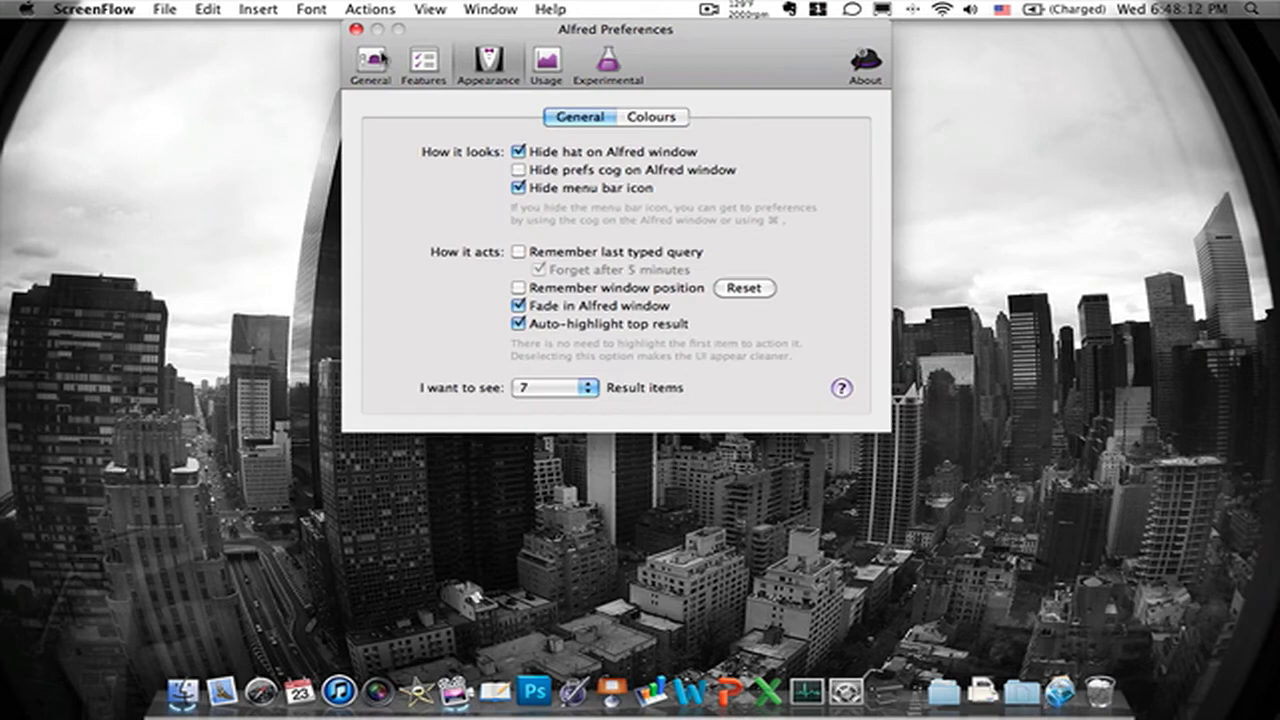
{"action": "mouse_move", "coordinate": [419, 123]}
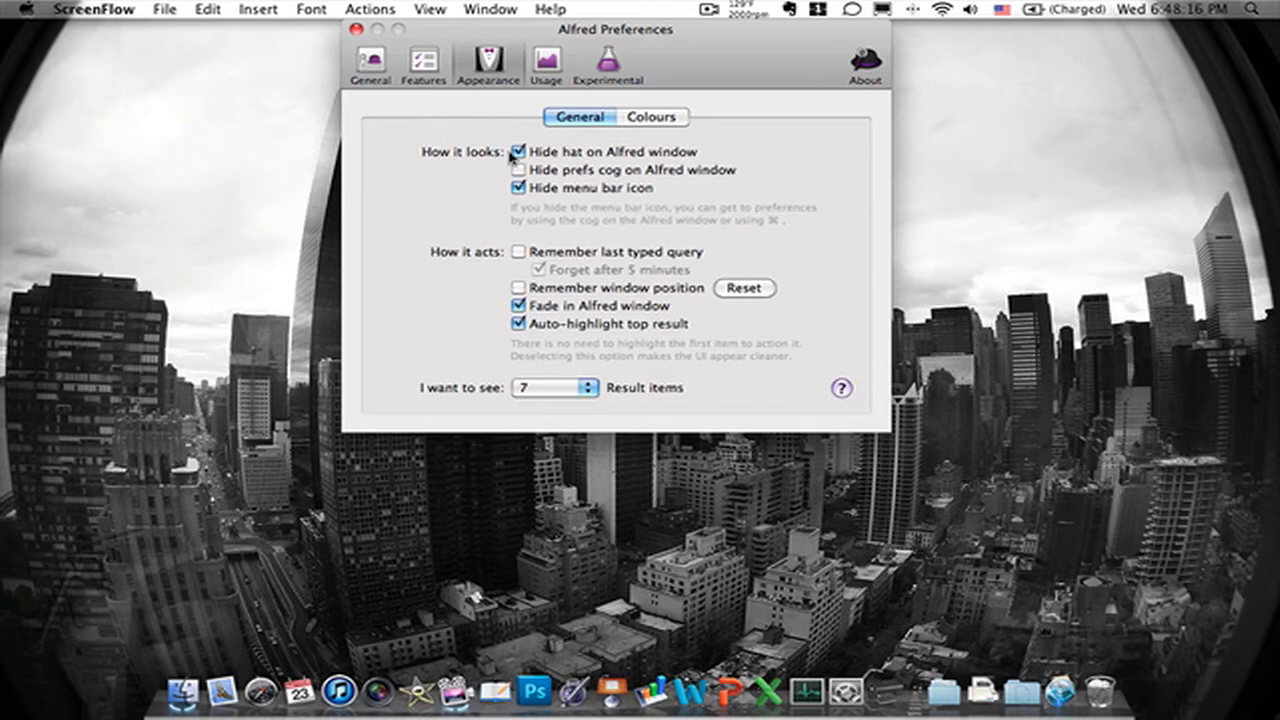
{"action": "left_click", "coordinate": [518, 151]}
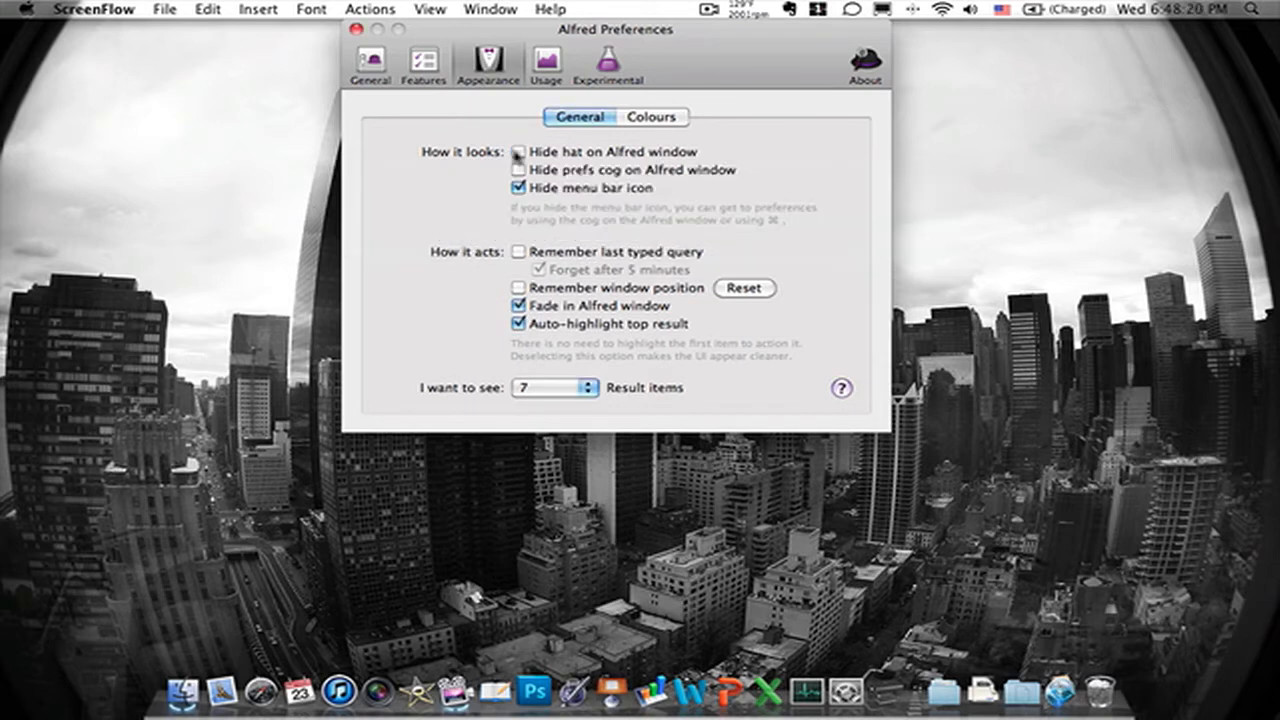
{"action": "left_click", "coordinate": [518, 151]}
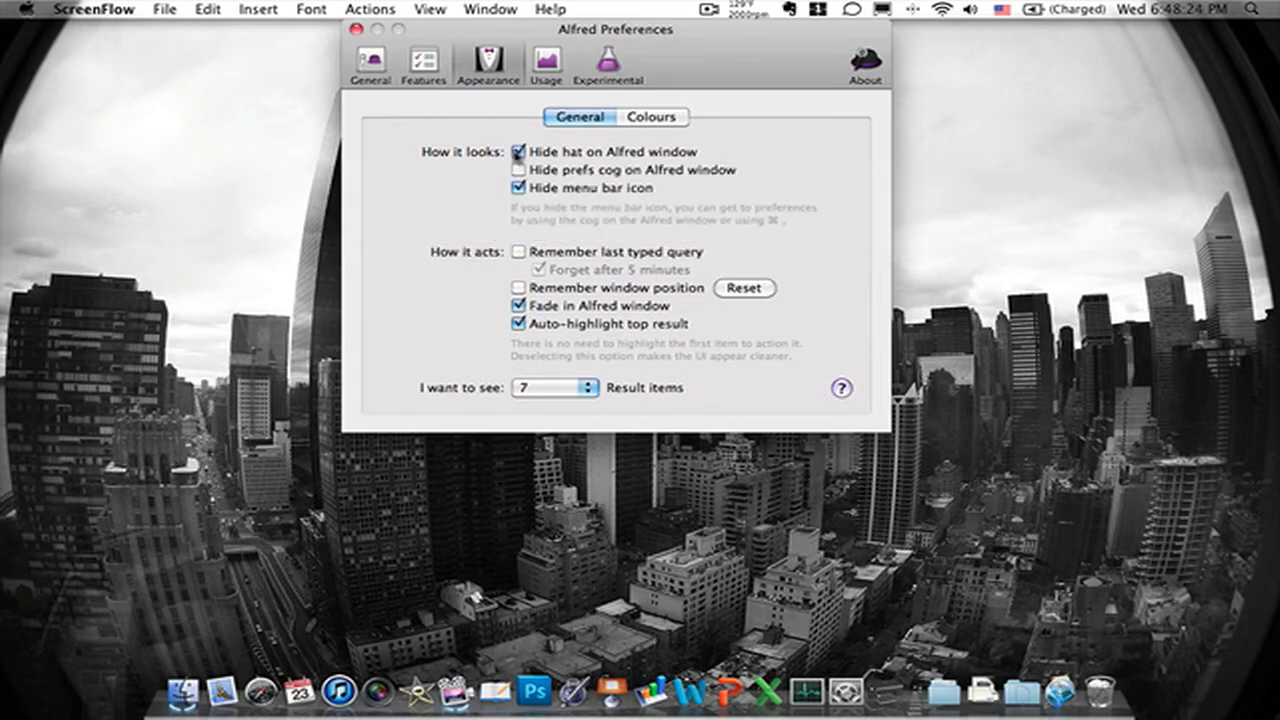
{"action": "left_click", "coordinate": [519, 169]}
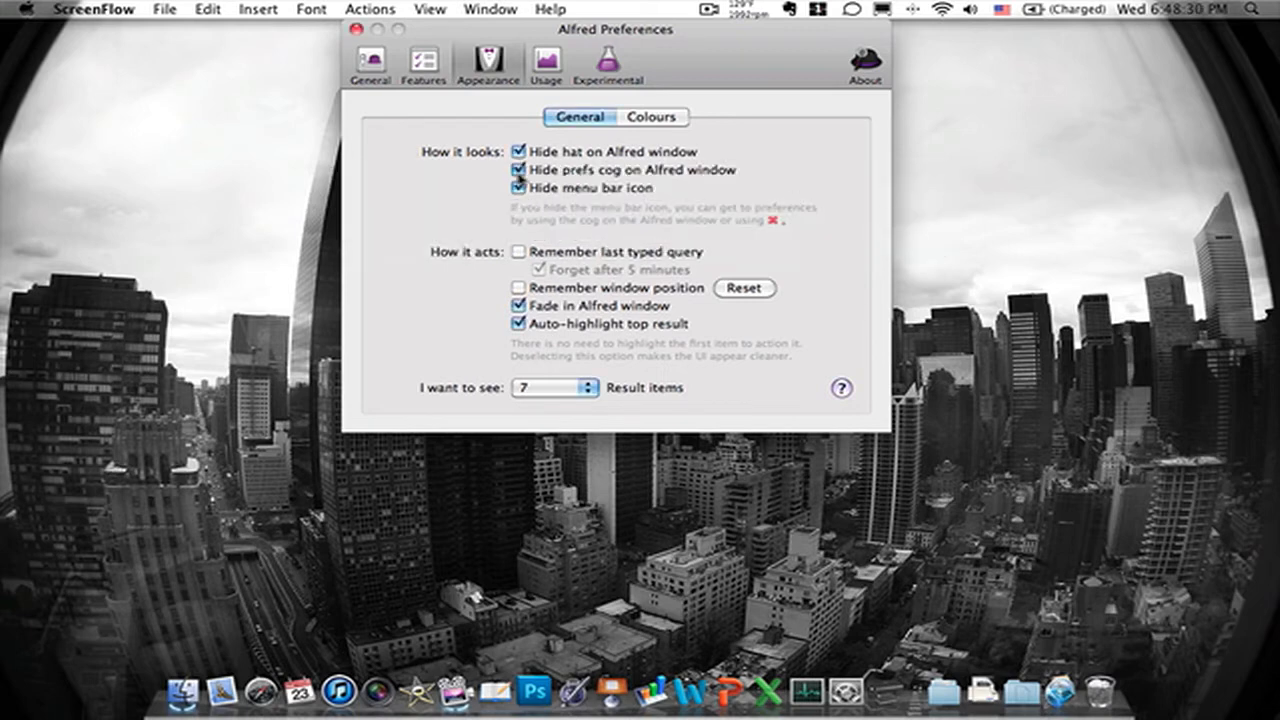
{"action": "left_click", "coordinate": [518, 169]}
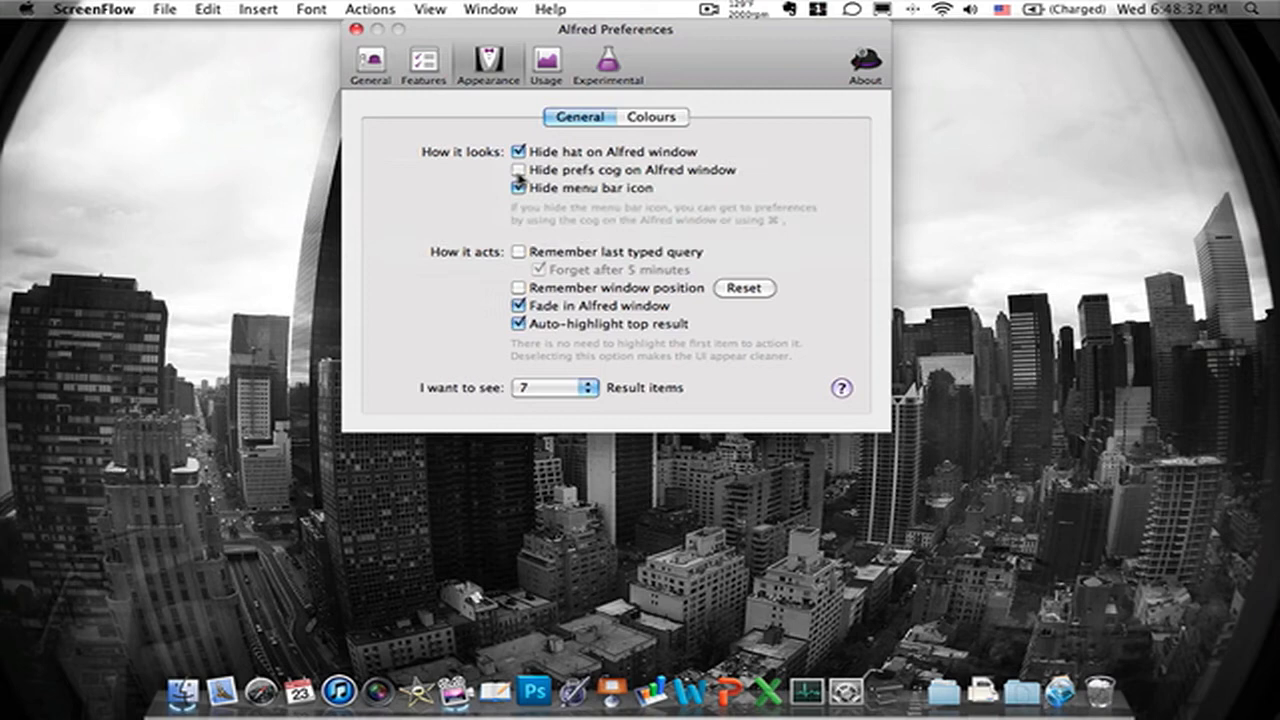
{"action": "left_click", "coordinate": [518, 188]}
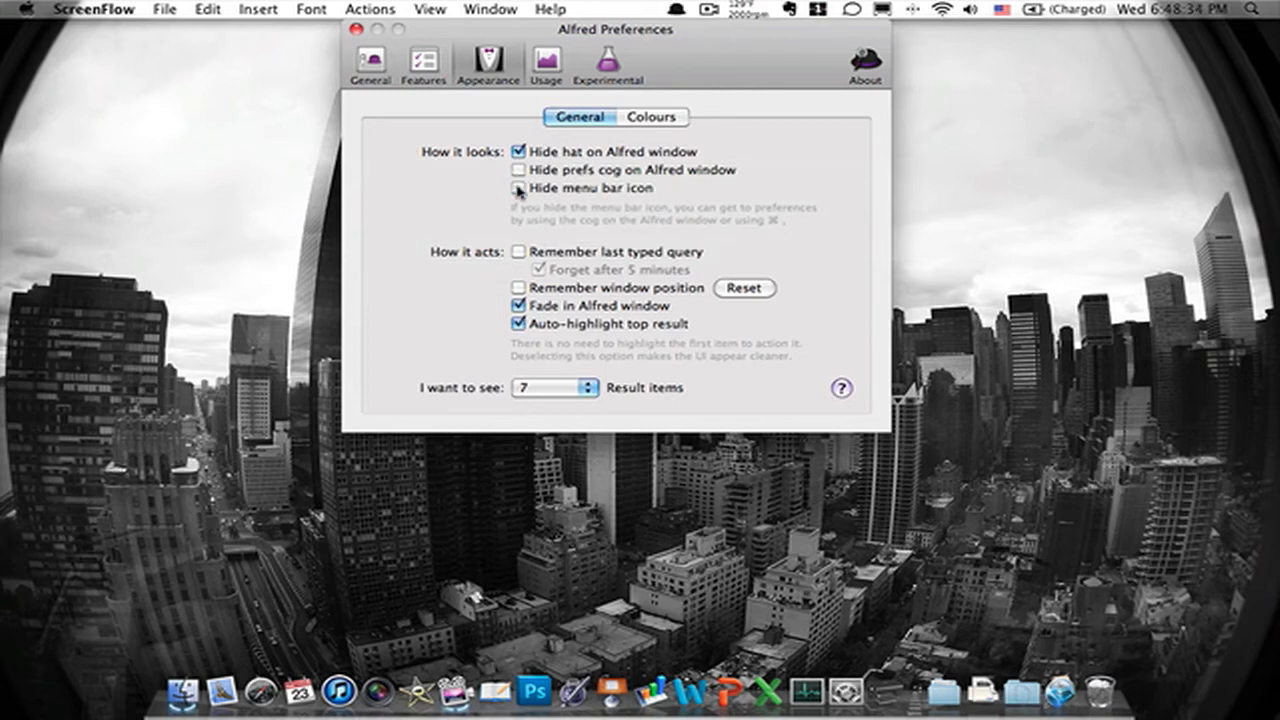
{"action": "left_click", "coordinate": [518, 188]}
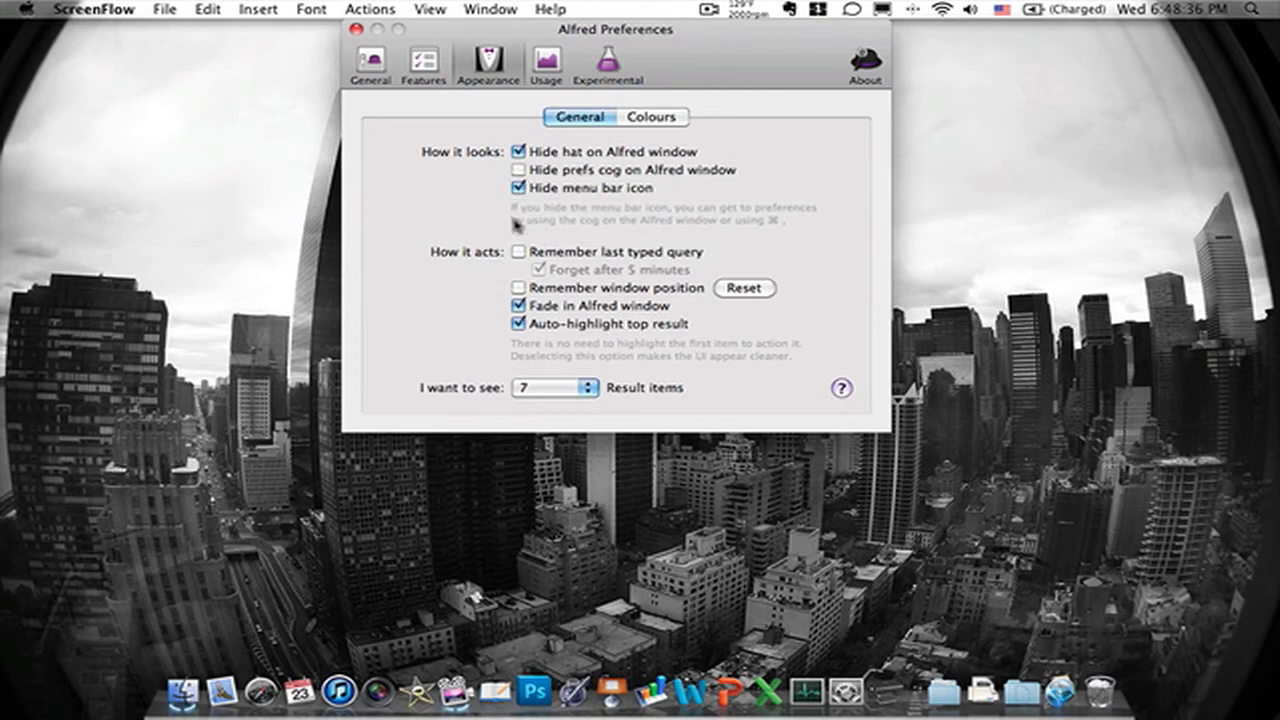
{"action": "mouse_move", "coordinate": [480, 250]}
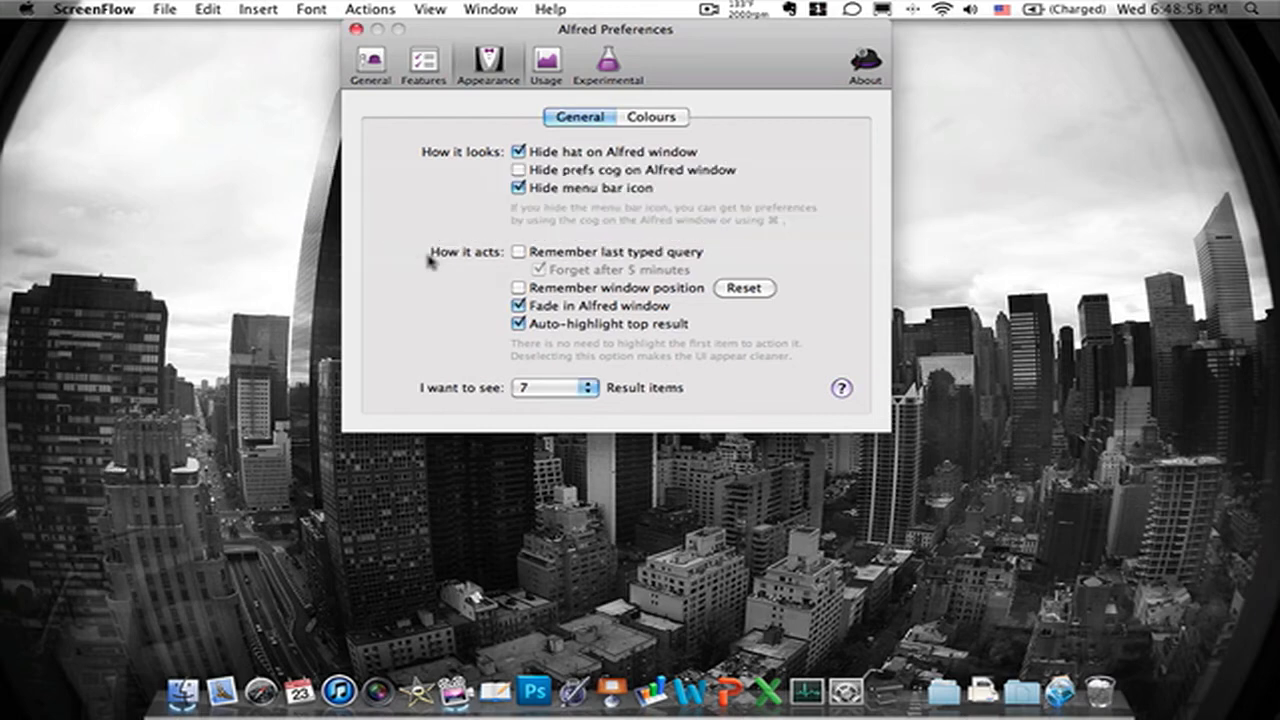
{"action": "mouse_move", "coordinate": [472, 296]}
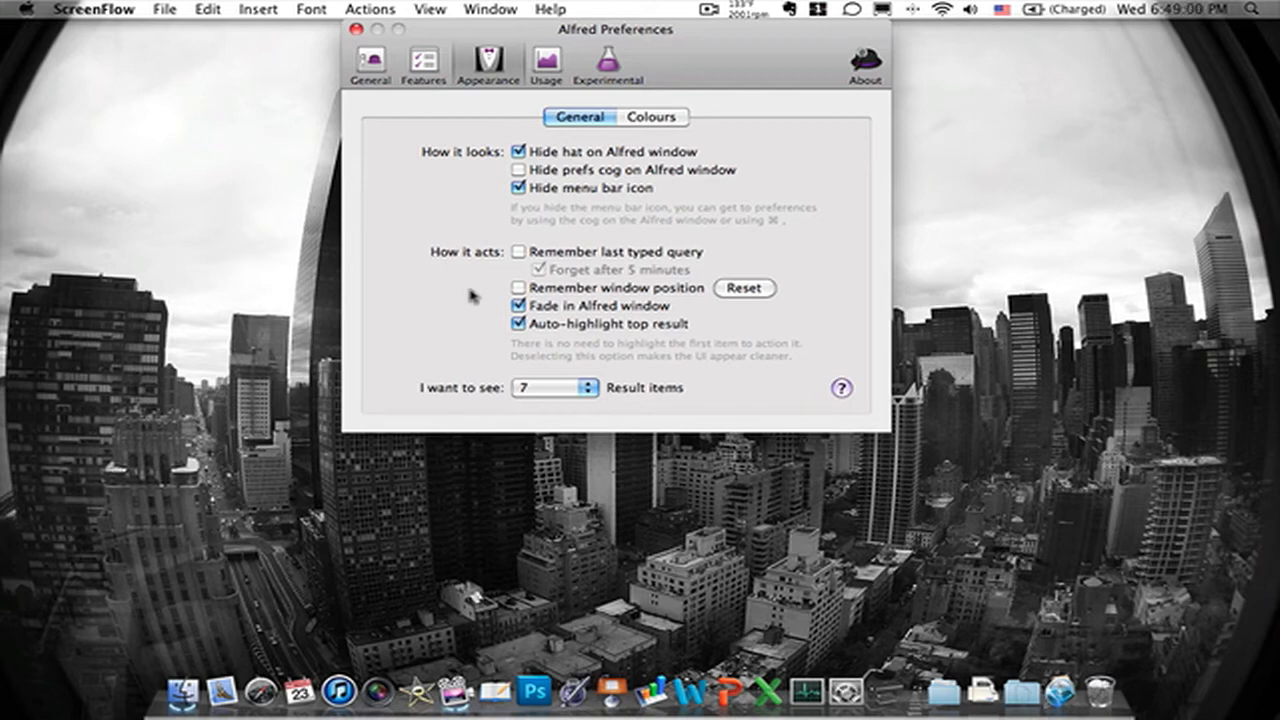
{"action": "left_click", "coordinate": [651, 117]}
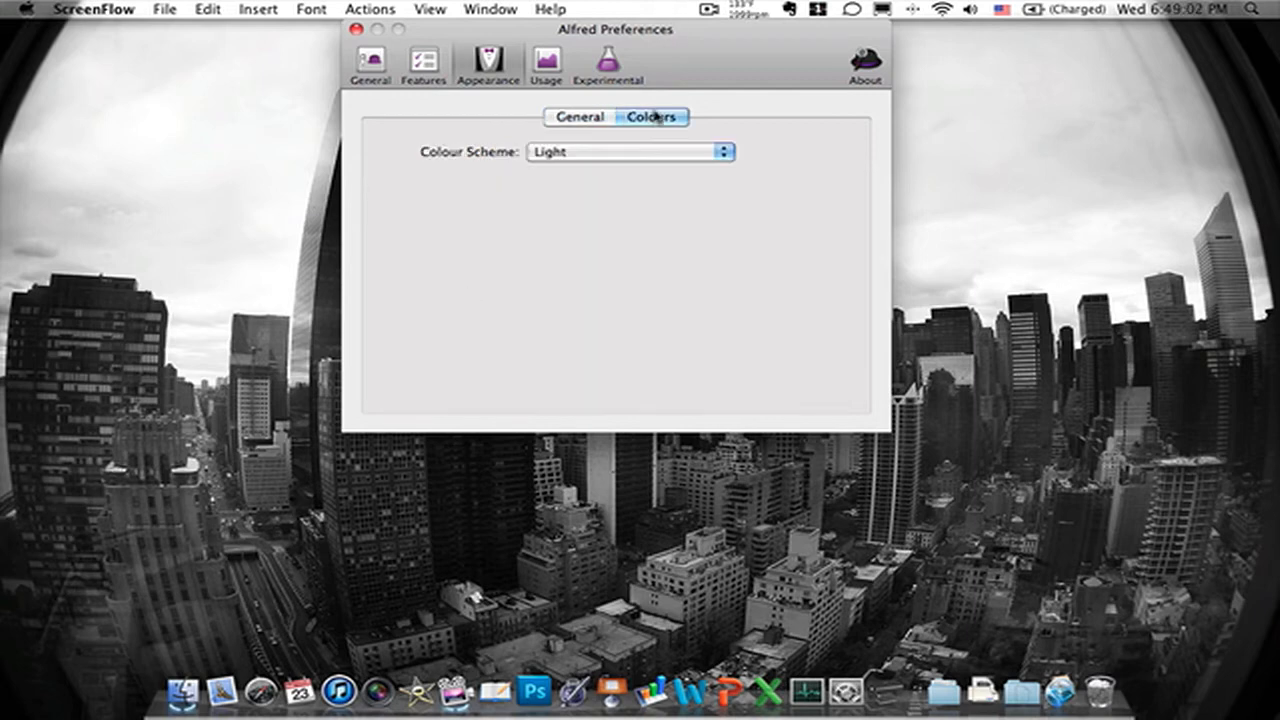
{"action": "left_click", "coordinate": [628, 152]}
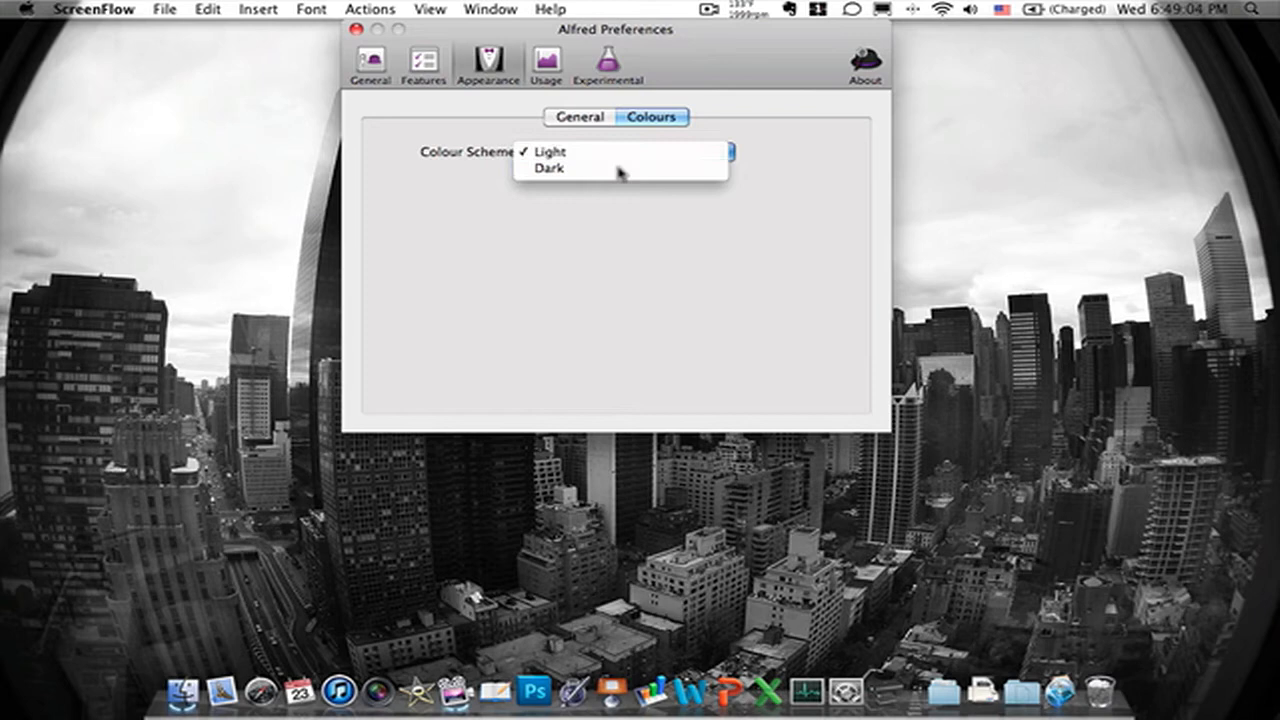
{"action": "left_click", "coordinate": [549, 168]}
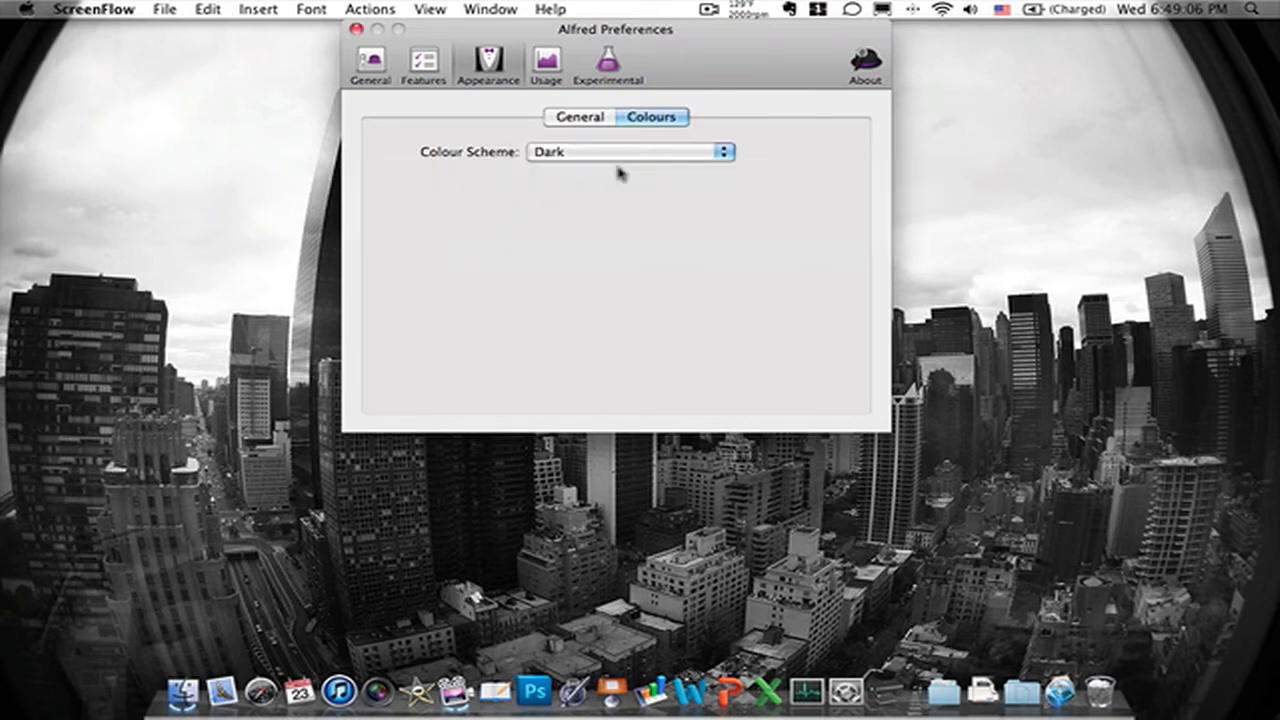
{"action": "left_click", "coordinate": [630, 151]}
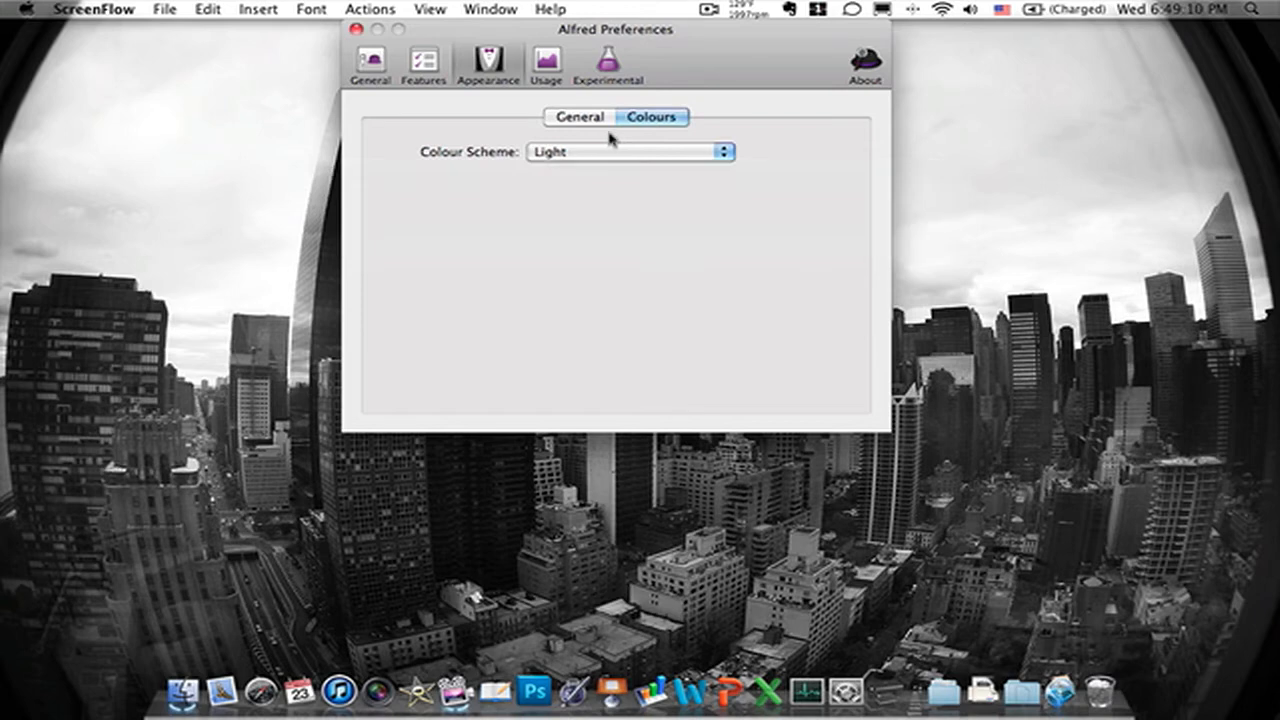
{"action": "left_click", "coordinate": [545, 60]}
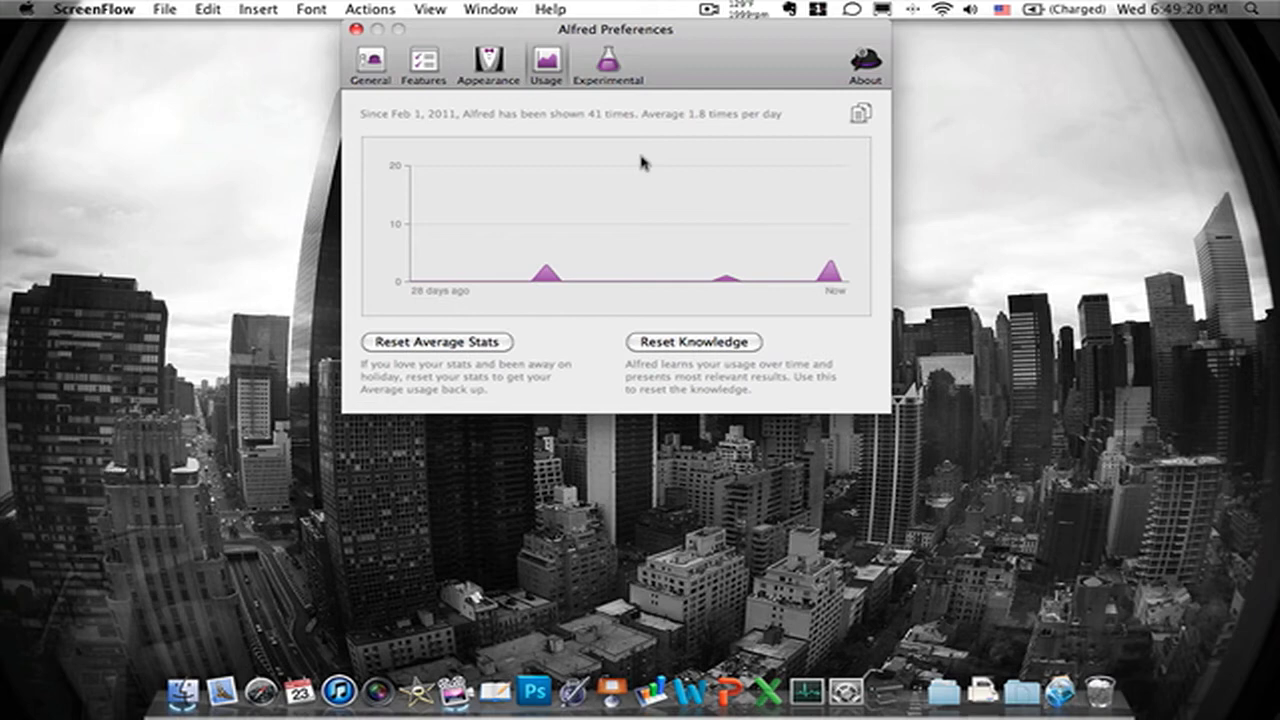
{"action": "mouse_move", "coordinate": [646, 178]}
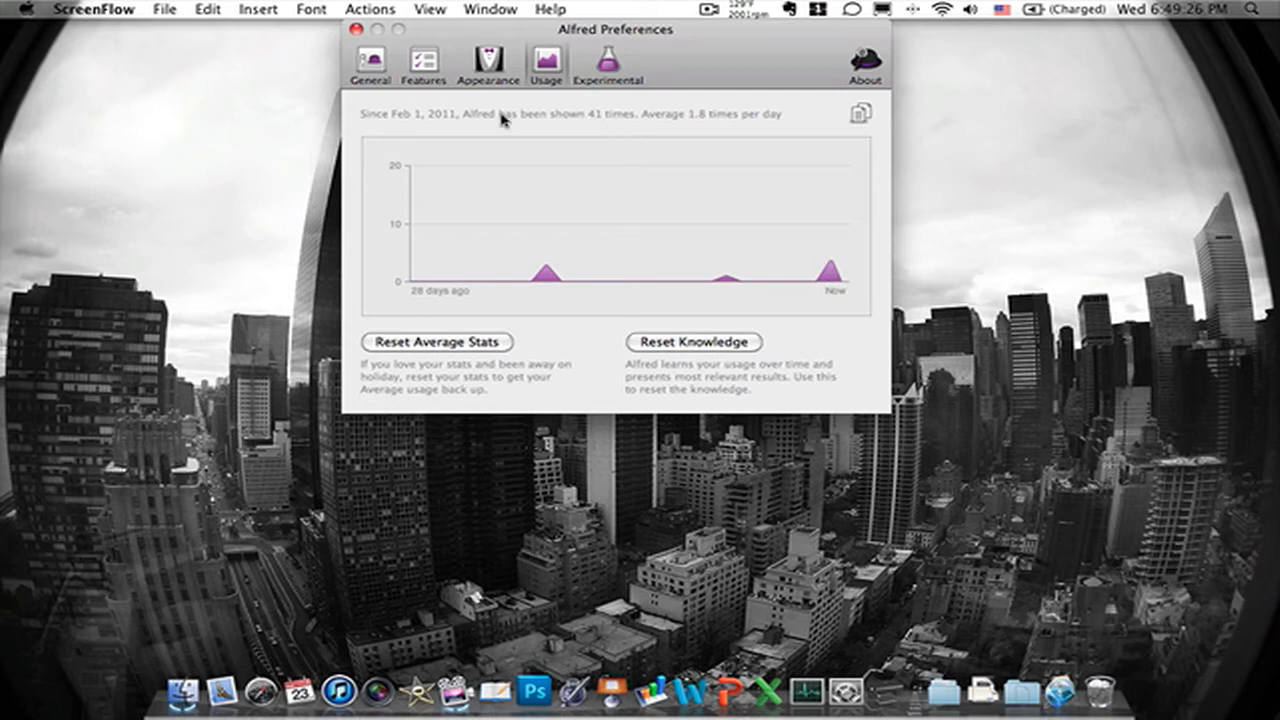
{"action": "mouse_move", "coordinate": [596, 130]}
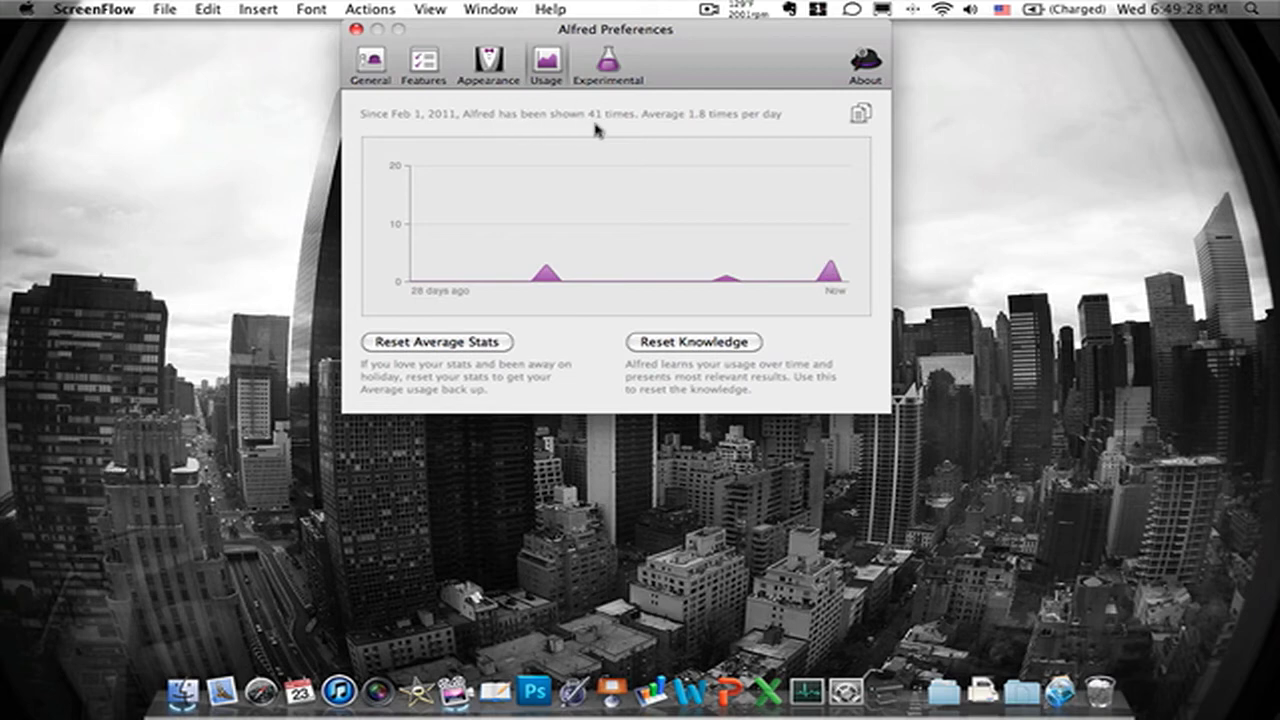
{"action": "mouse_move", "coordinate": [450, 110]}
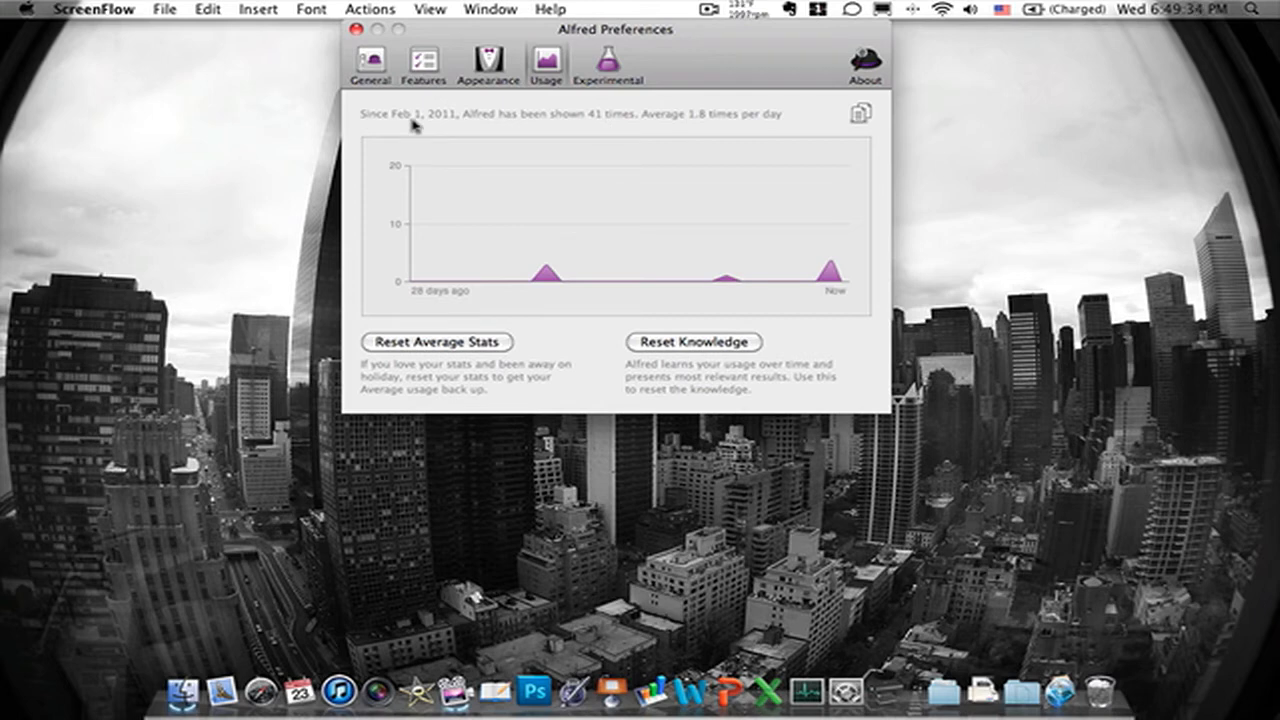
{"action": "mouse_move", "coordinate": [548, 307]}
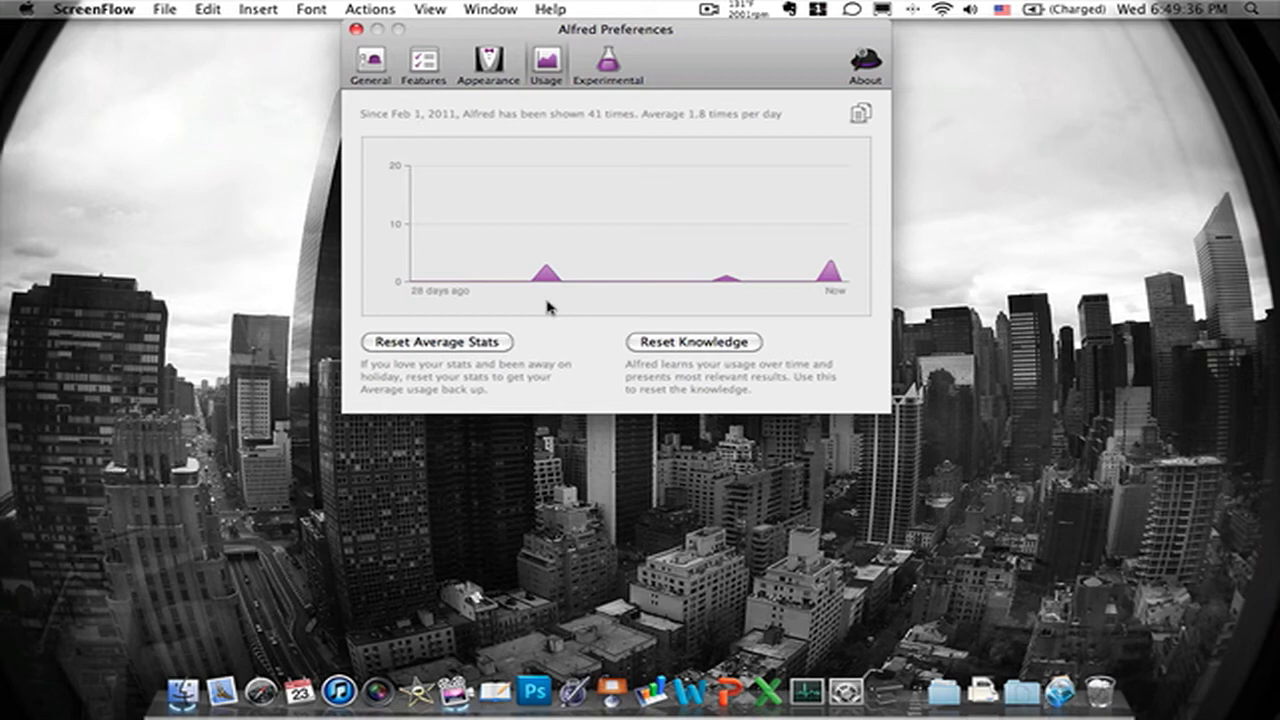
{"action": "mouse_move", "coordinate": [750, 272]}
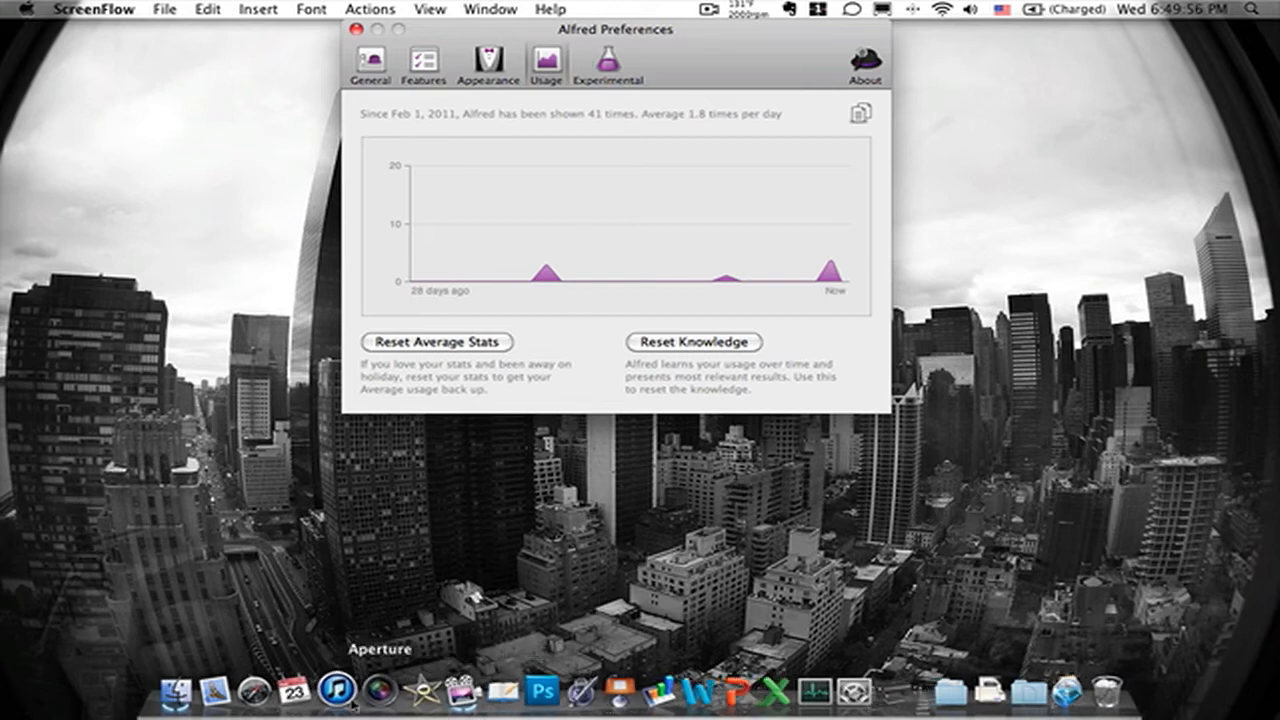
{"action": "mouse_move", "coordinate": [983, 690]}
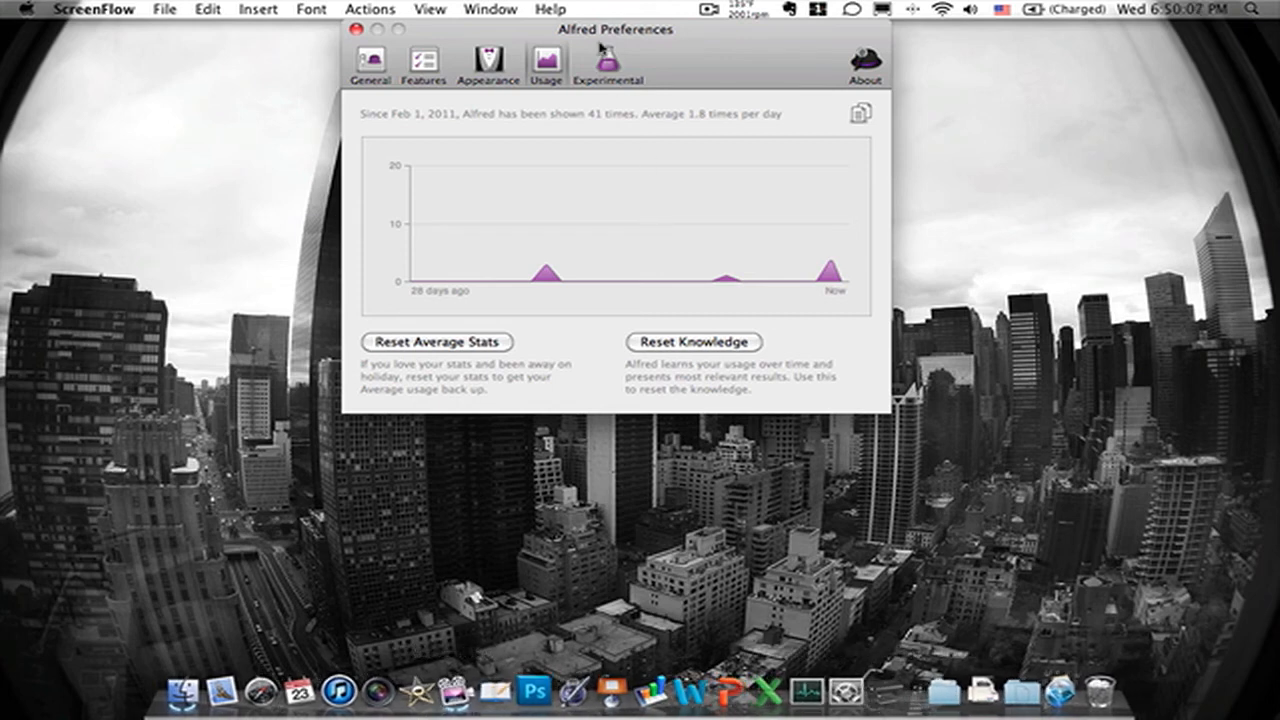
View the Experimental settings, then the About page showing version 0.8.1
{"action": "left_click", "coordinate": [608, 65]}
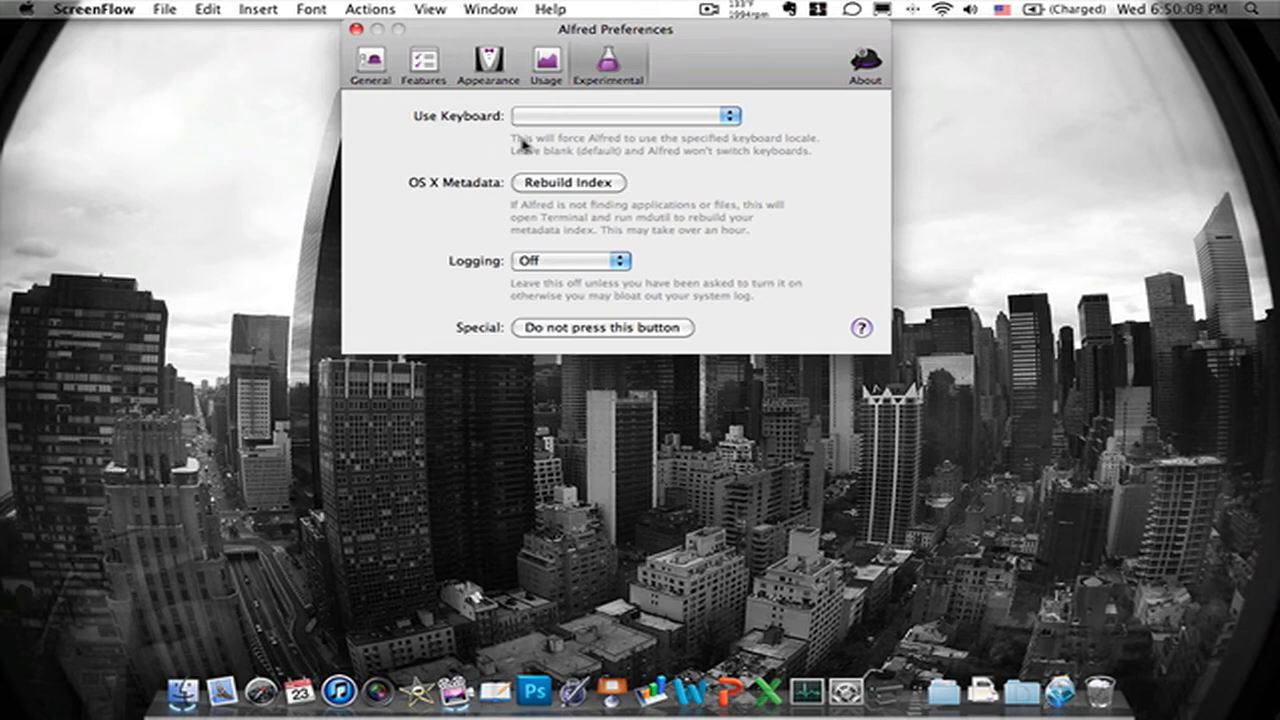
{"action": "left_click", "coordinate": [864, 65]}
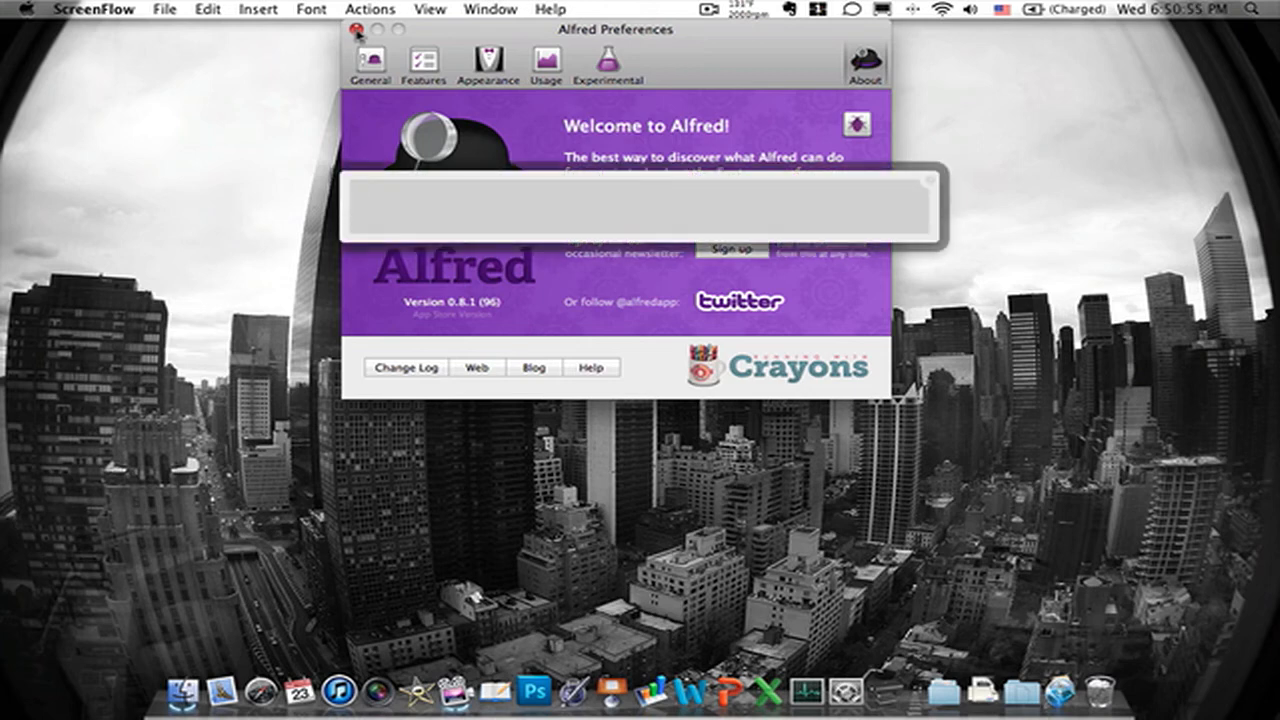
Search Alfred for 'chem' course files, then 'ches' to find Chess.app
{"action": "left_click", "coordinate": [630, 207]}
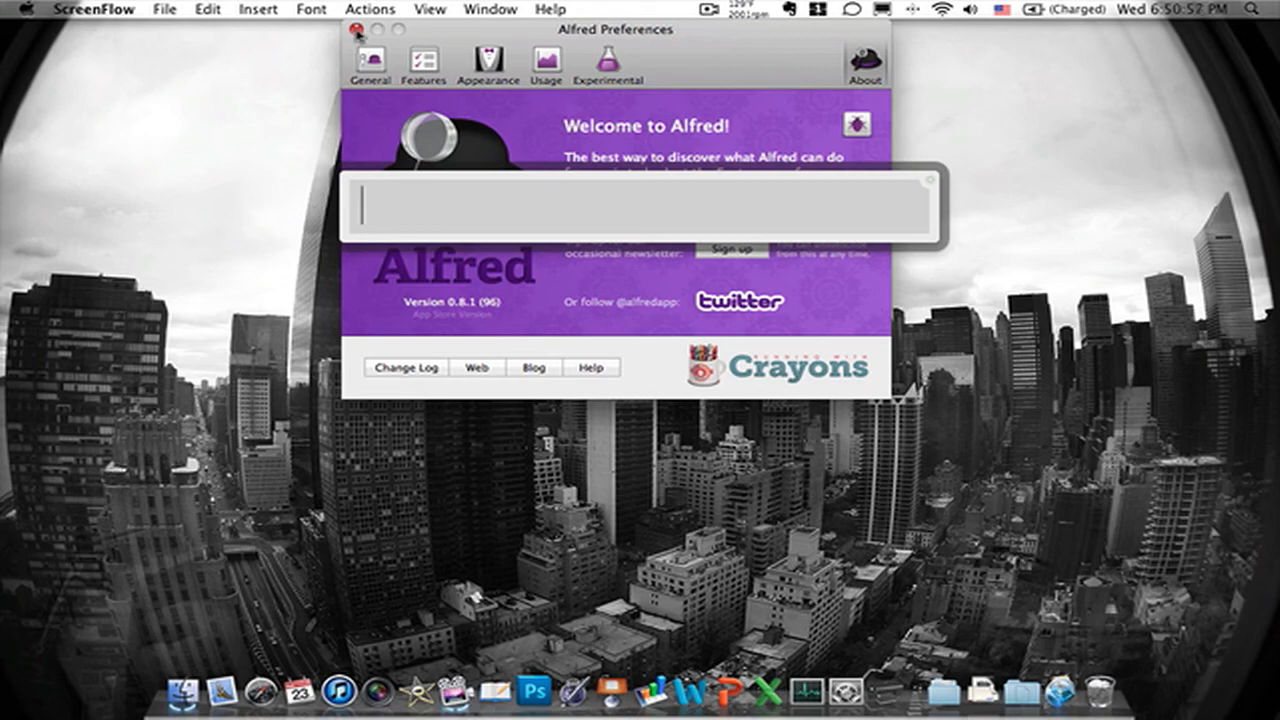
{"action": "type", "text": "chem"}
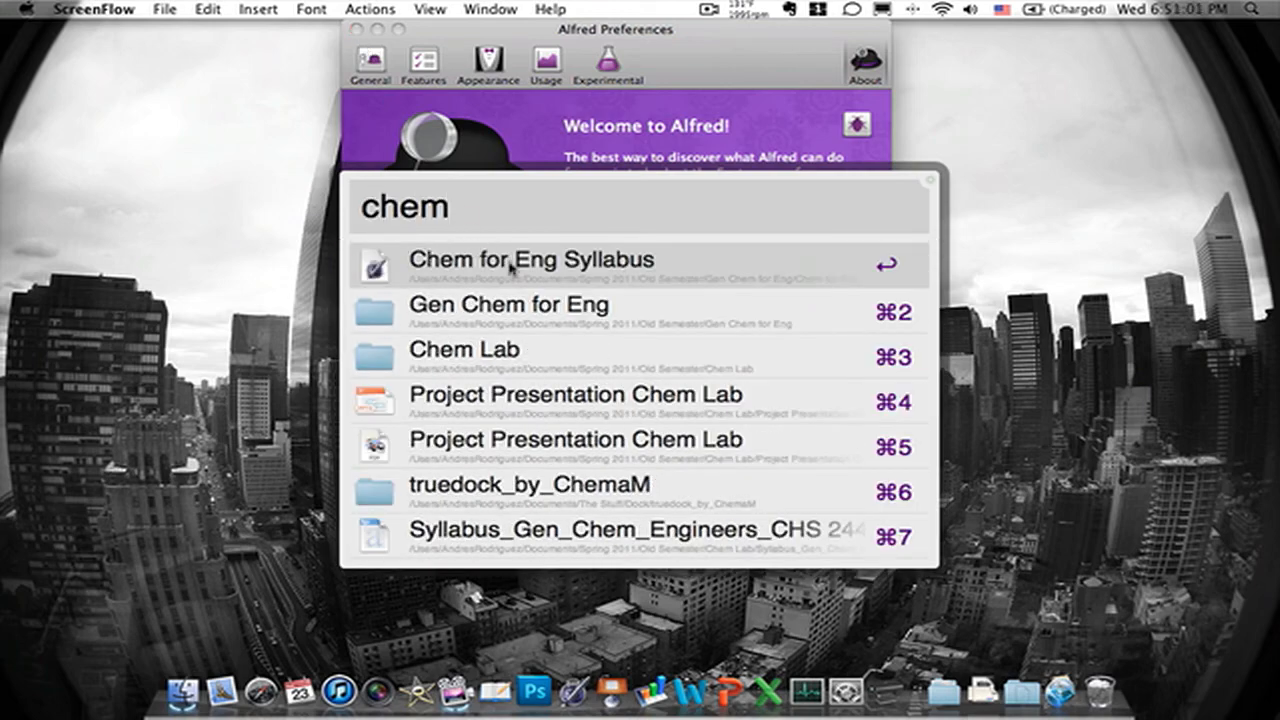
{"action": "mouse_move", "coordinate": [540, 290]}
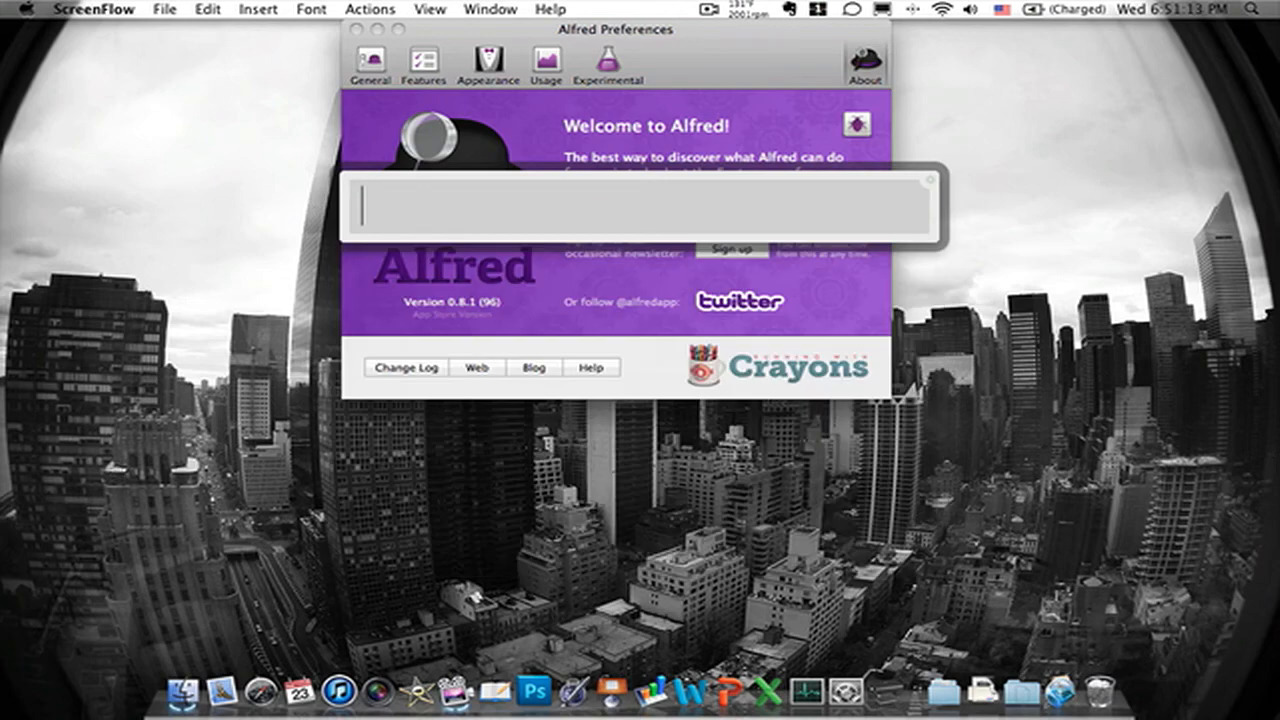
{"action": "type", "text": "ches"}
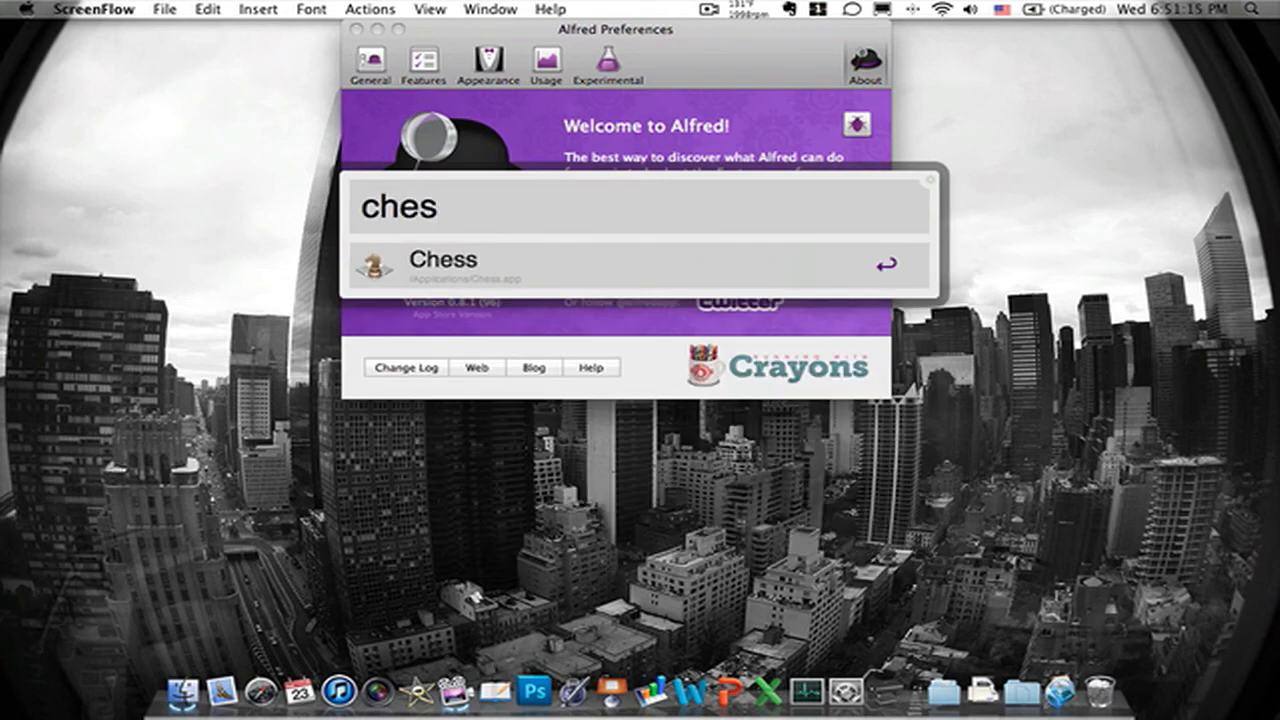